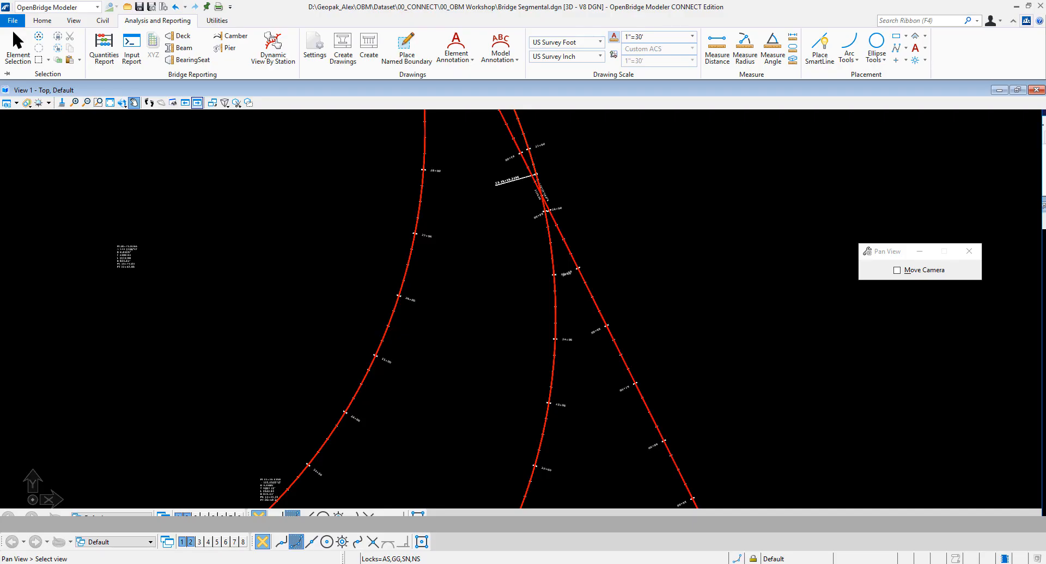
mouse_move(496, 314)
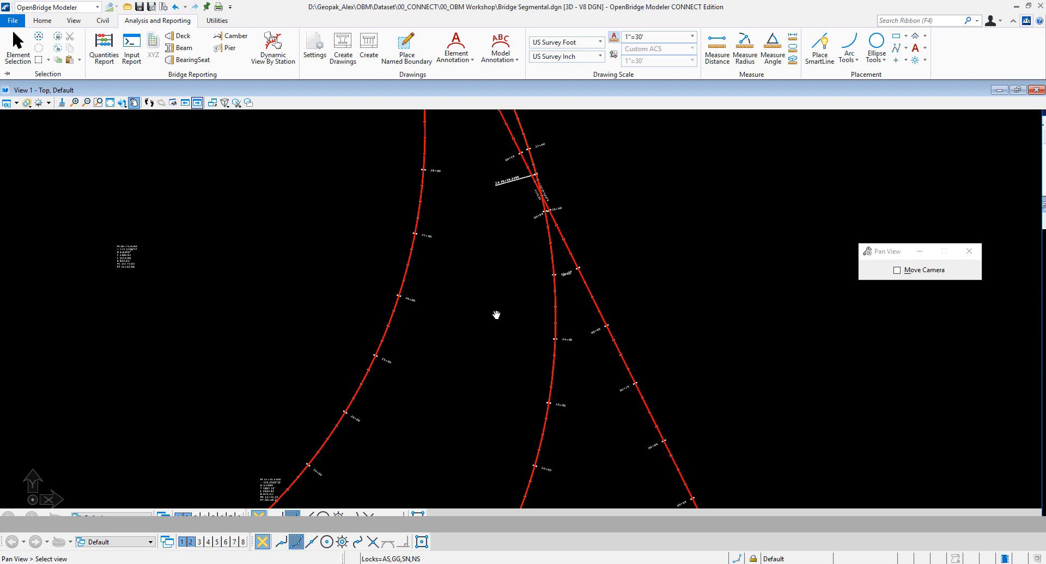
mouse_move(224, 87)
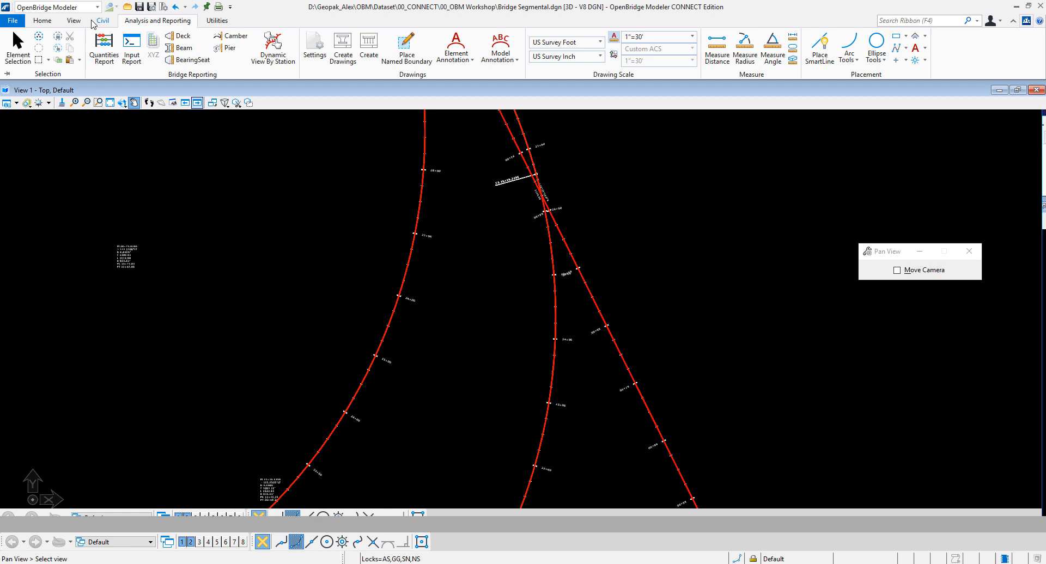
Step: Add bridge BR 1 as a CIP Concrete Box on the left curved alignment
left_click(42, 21)
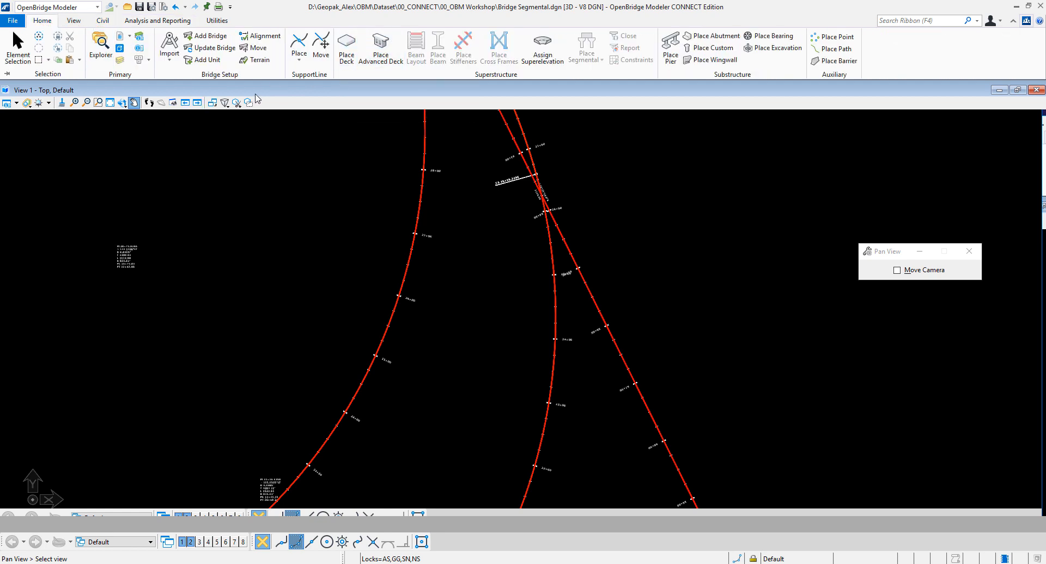
mouse_move(205, 36)
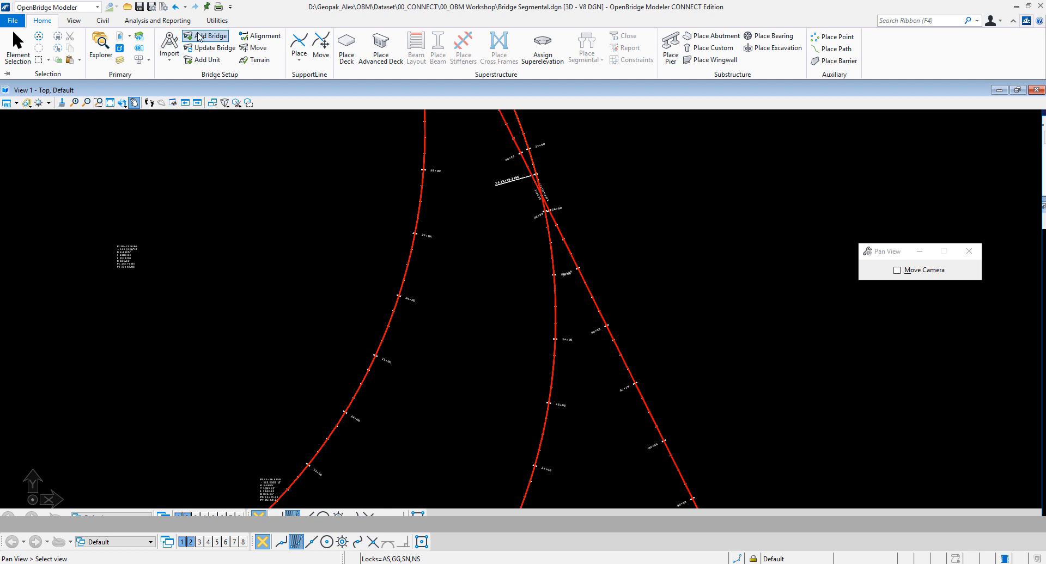
left_click(209, 36)
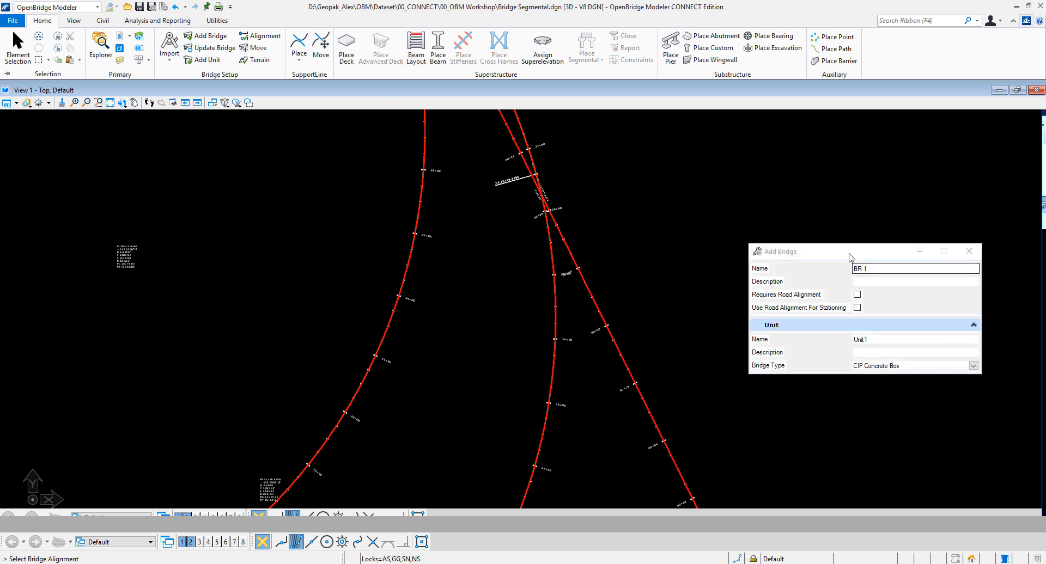
left_click_drag(835, 251, 790, 179)
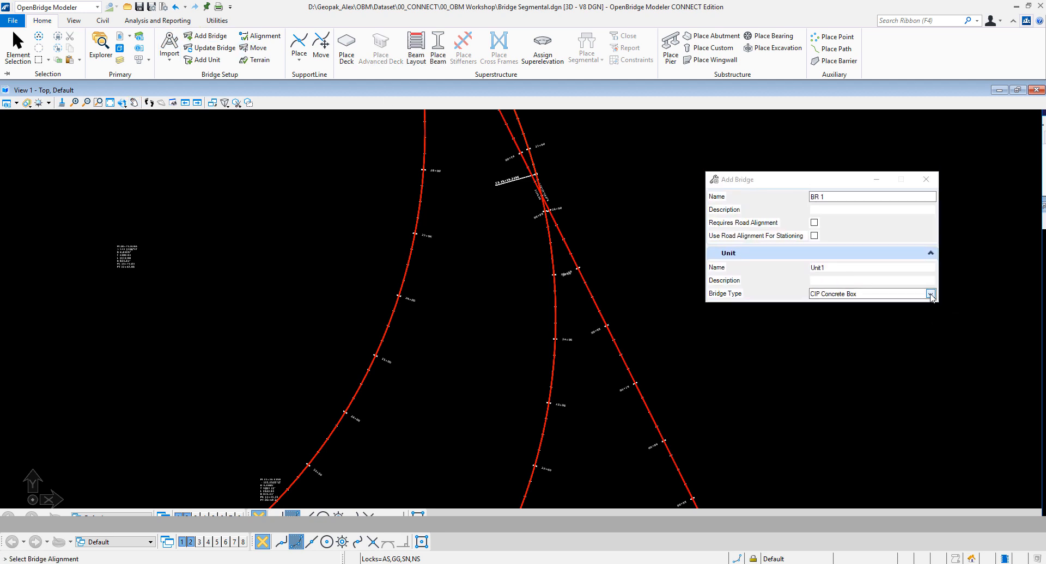
left_click(930, 293)
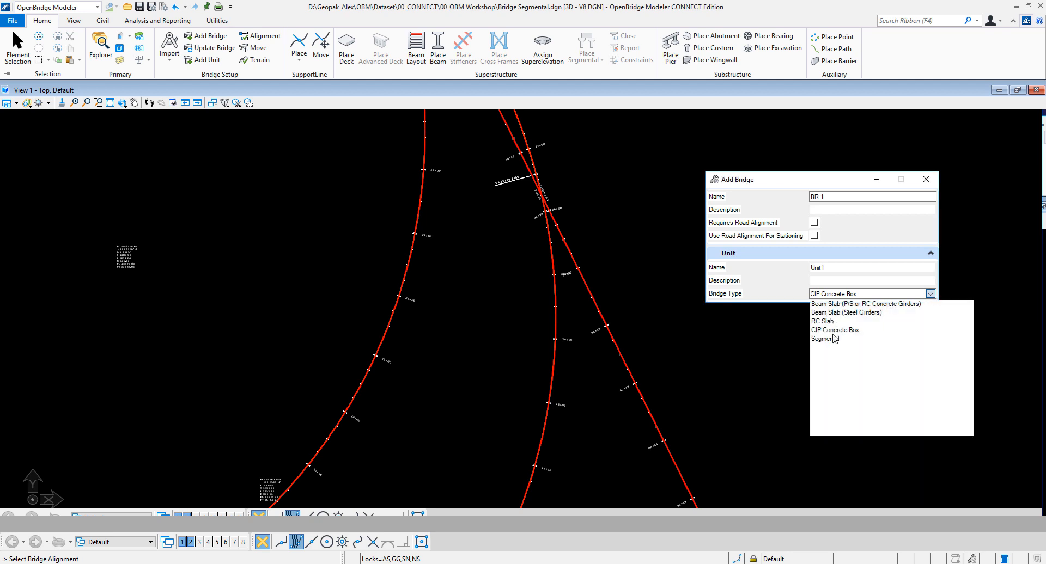
left_click(834, 330)
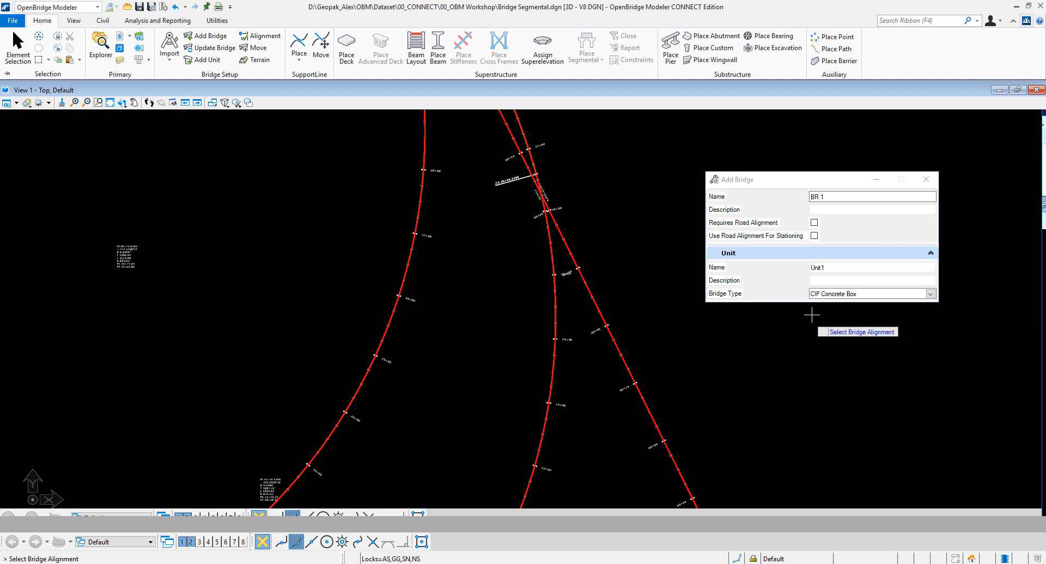
mouse_move(381, 343)
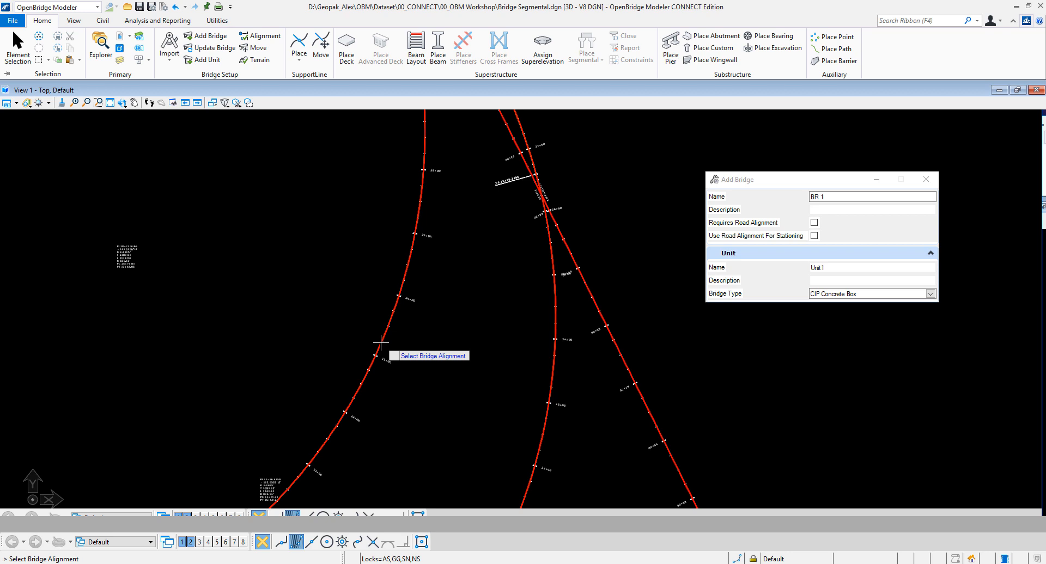
left_click(381, 342)
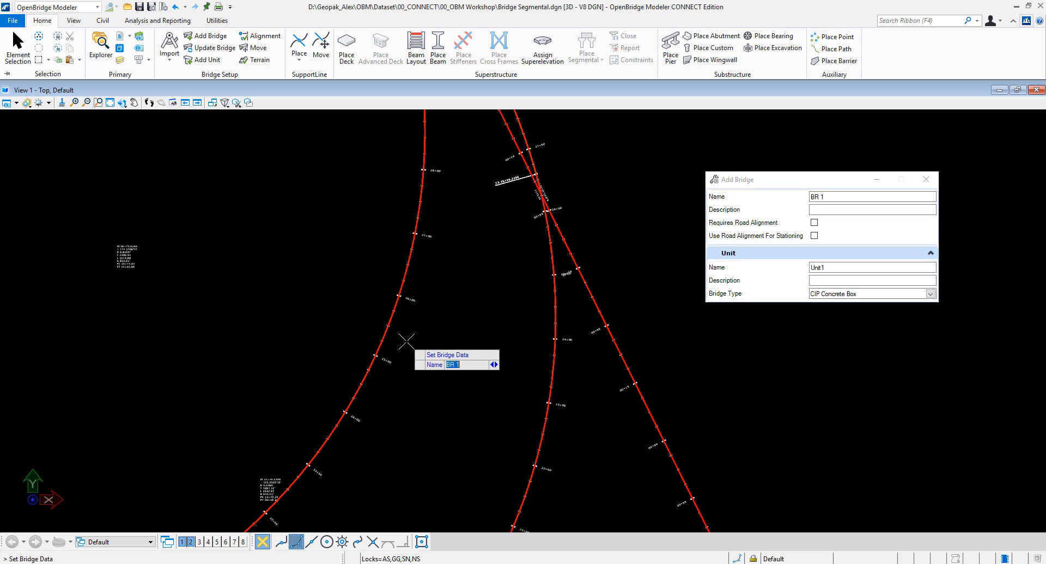
left_click(299, 48)
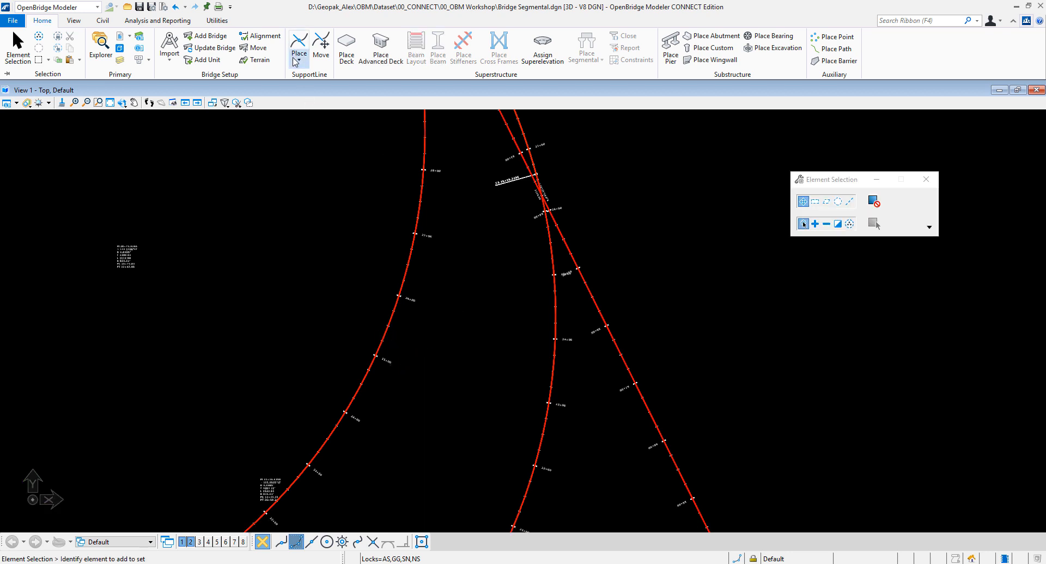
Step: Place three support lines 180 apart from station 23+68.1893
left_click(300, 47)
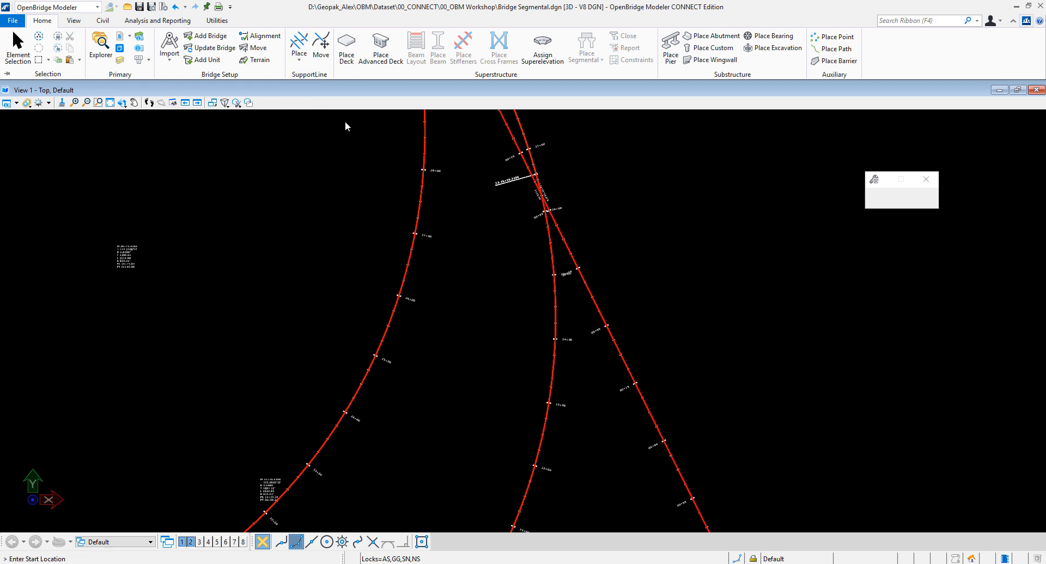
left_click(420, 205)
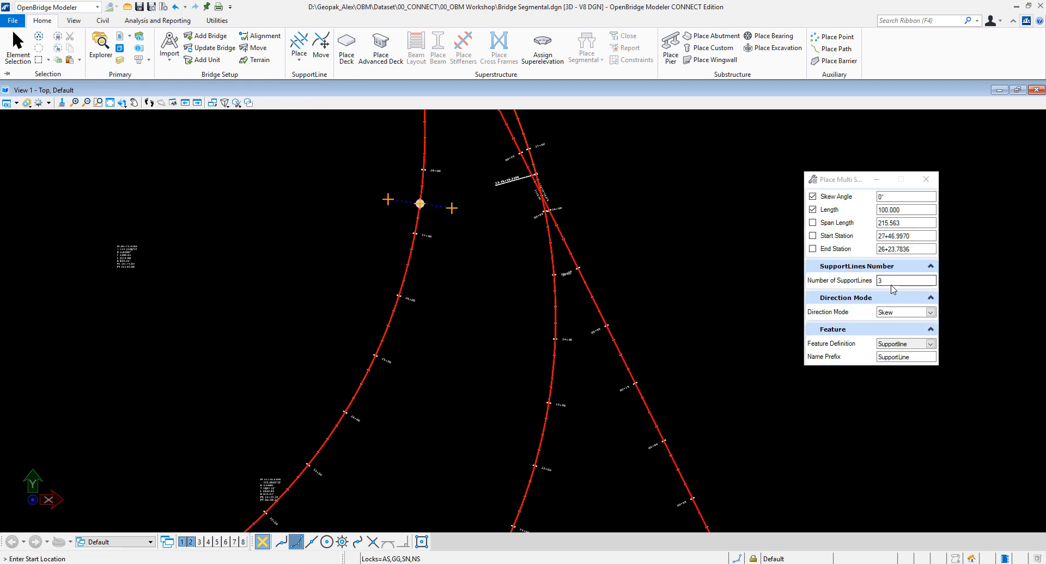
left_click(334, 430)
type("180")
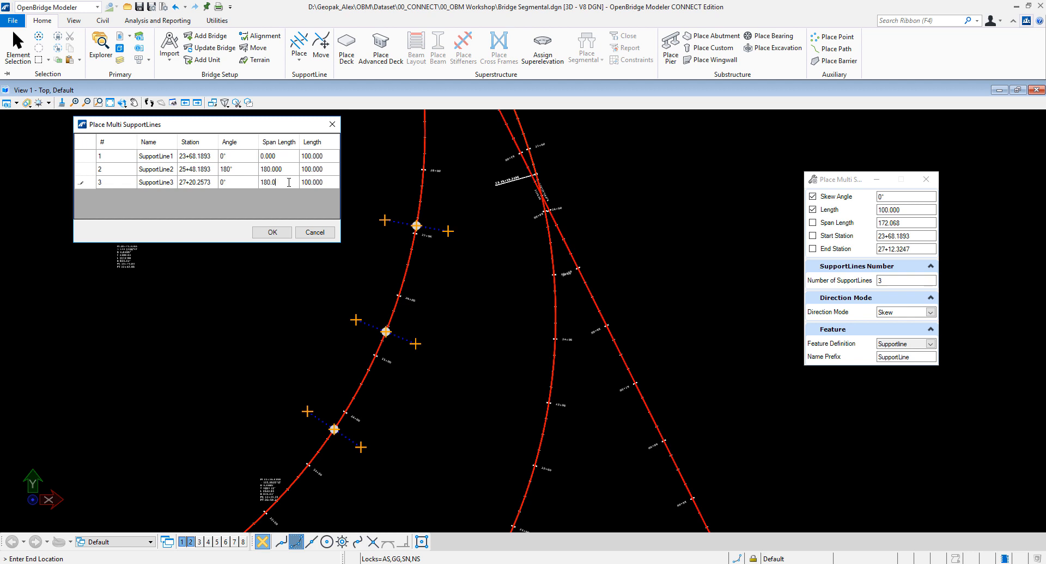
left_click(271, 233)
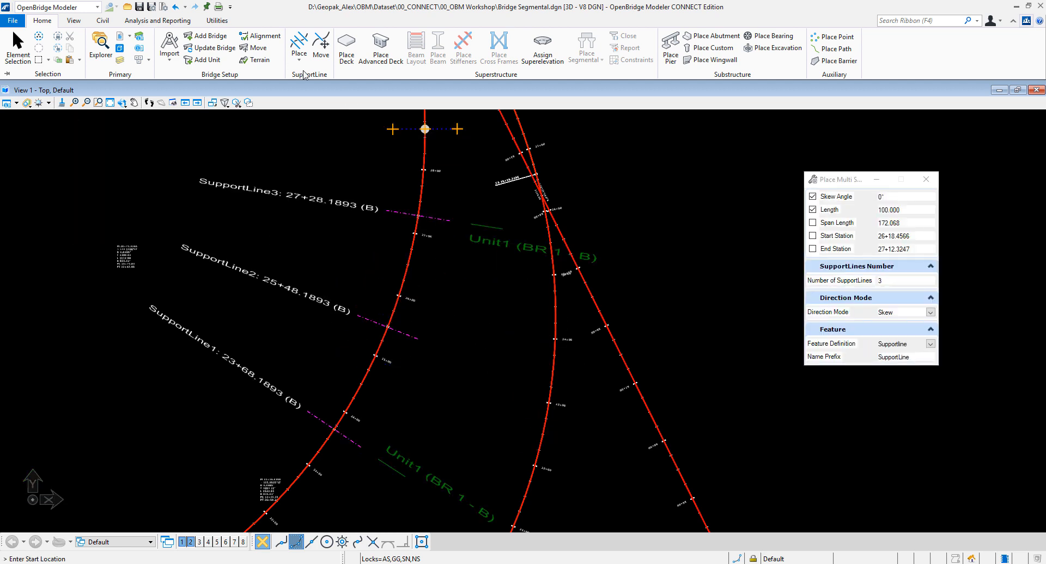
mouse_move(380, 48)
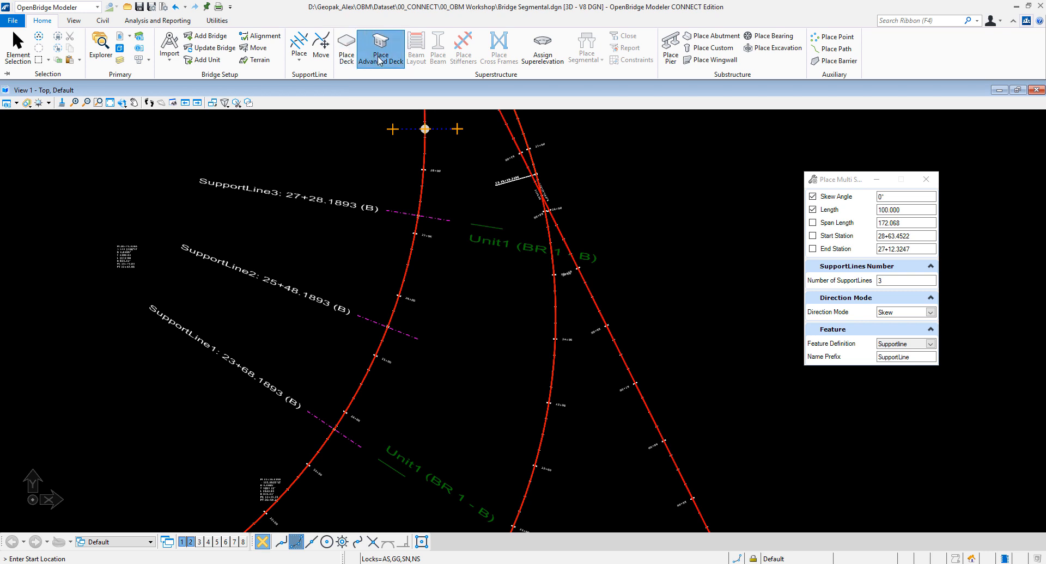
Step: Start an advanced deck bounded by SupportLine1 and SupportLine2
left_click(381, 48)
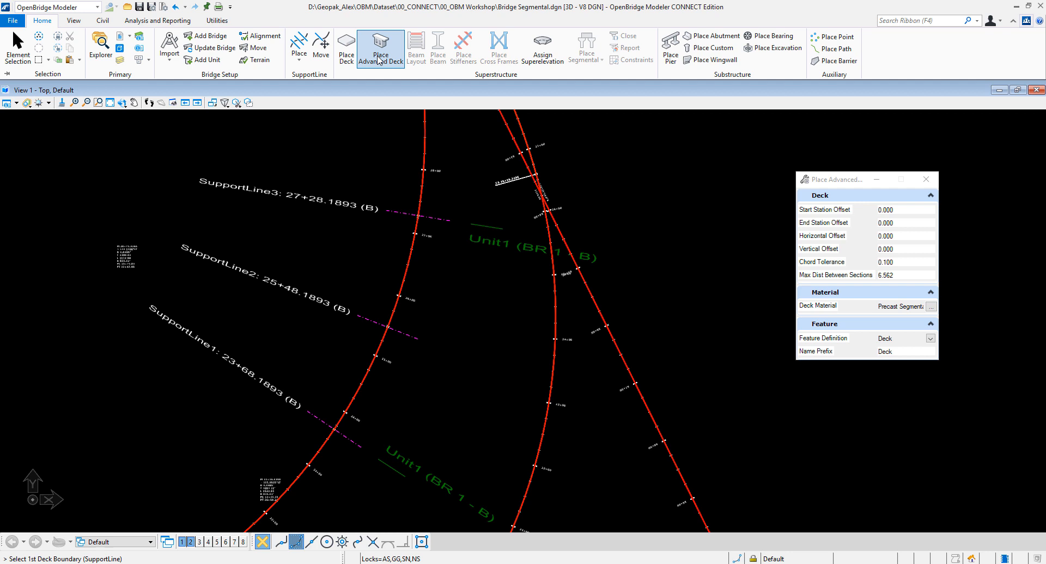
mouse_move(849, 189)
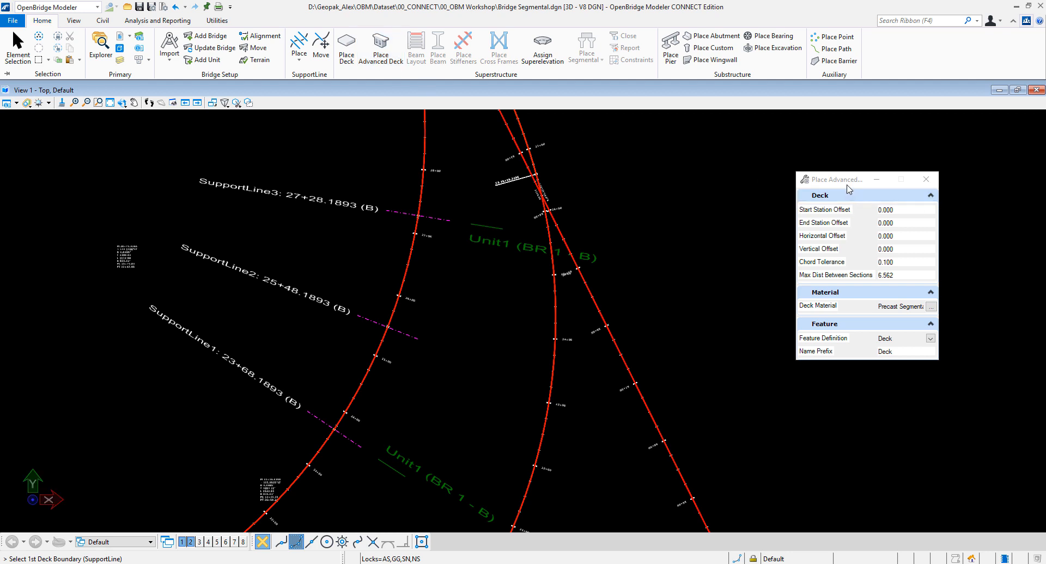
left_click_drag(867, 179, 798, 167)
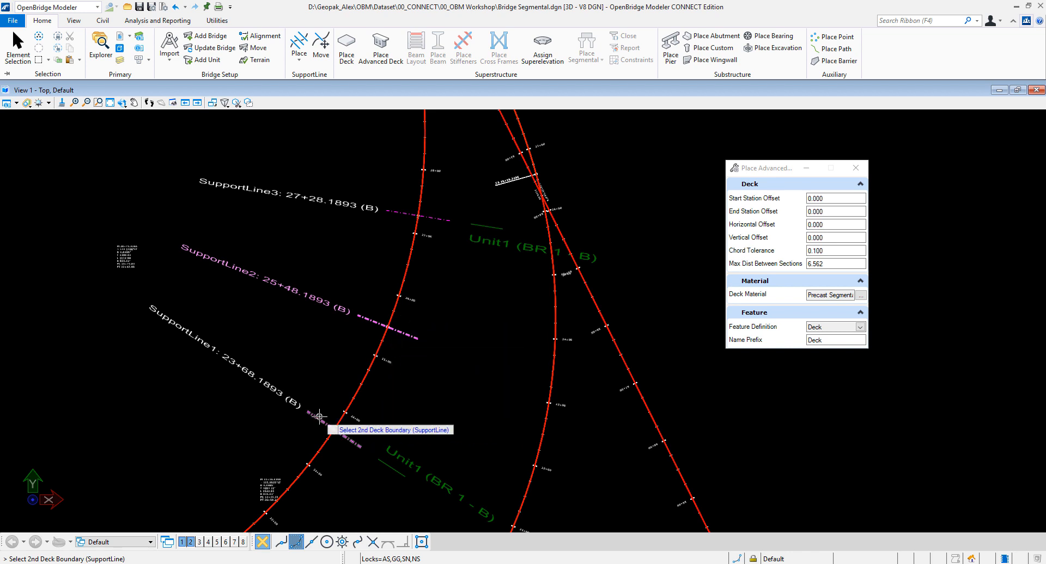
left_click(319, 415)
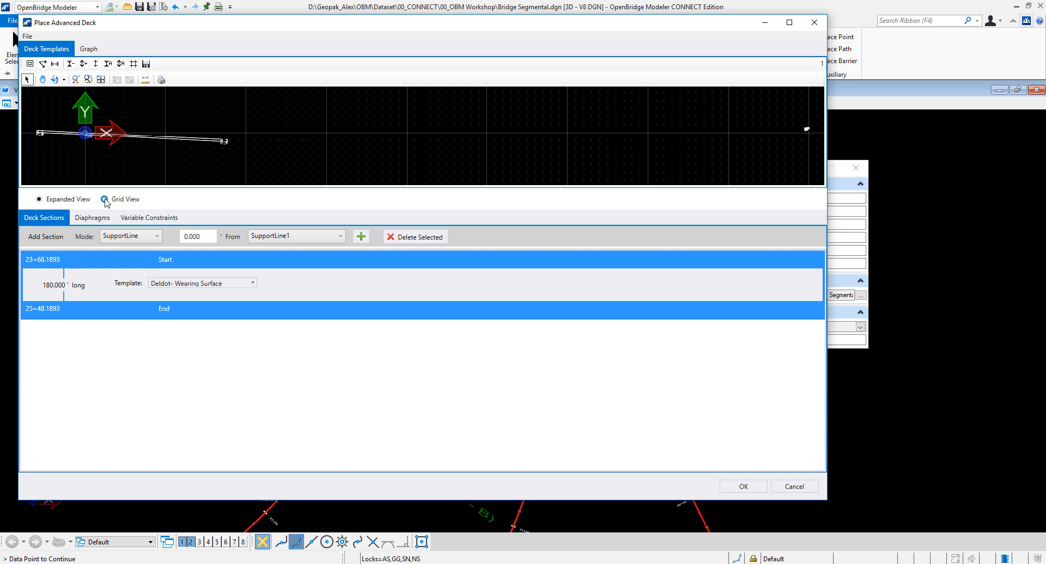
left_click(106, 199)
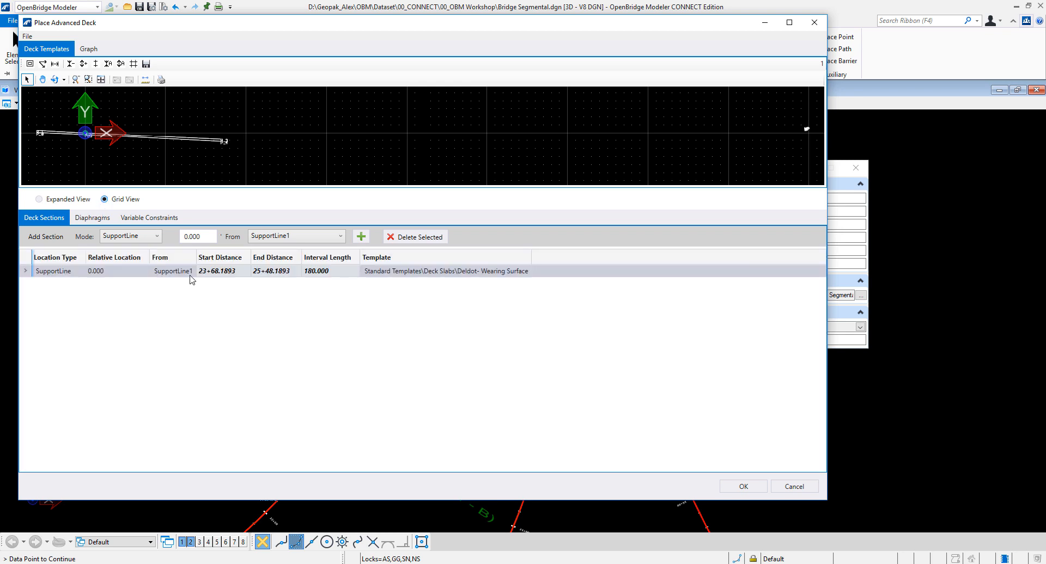
left_click(131, 235)
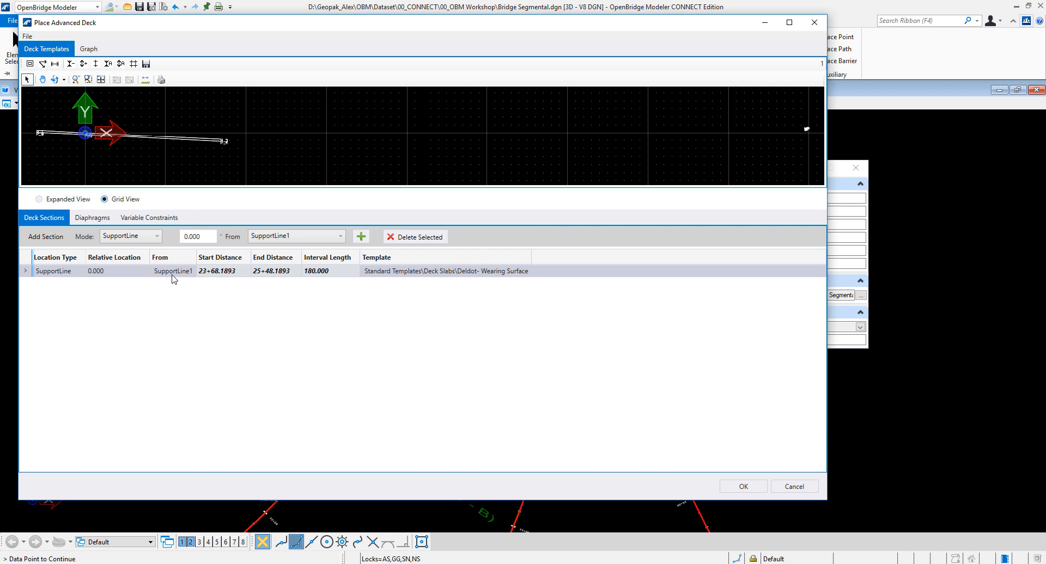
mouse_move(308, 278)
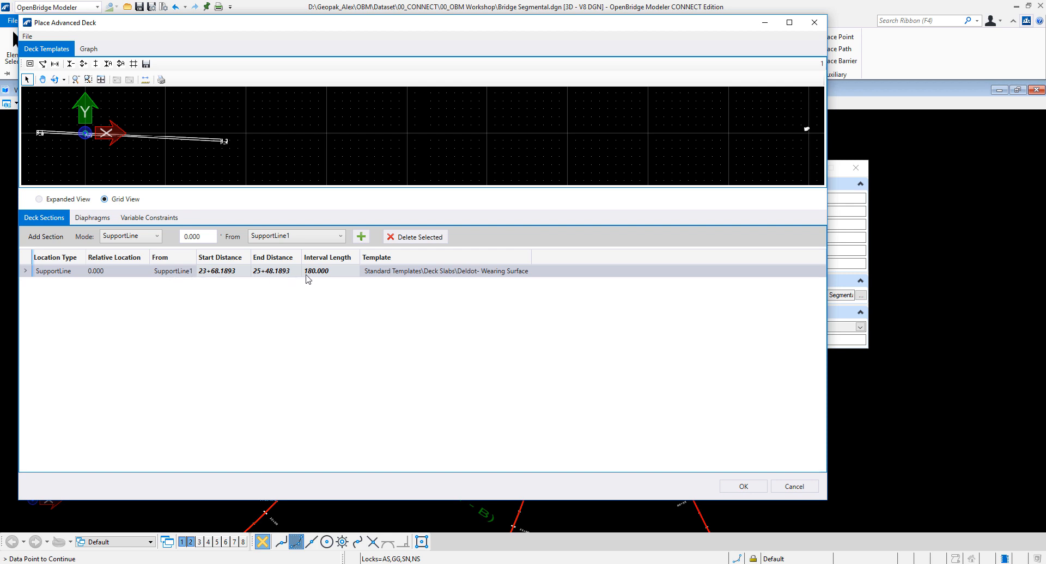
mouse_move(236, 255)
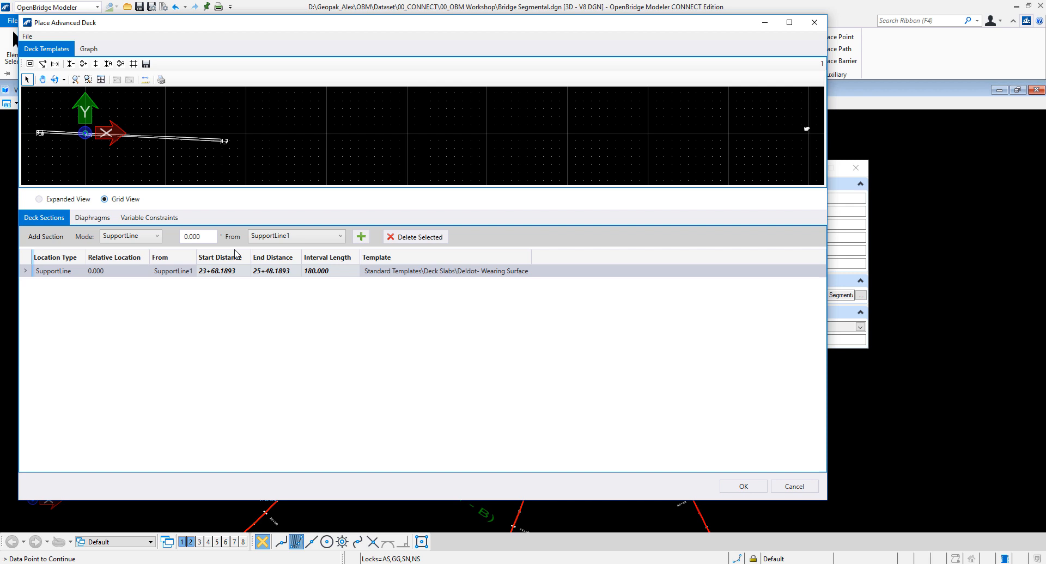
mouse_move(184, 252)
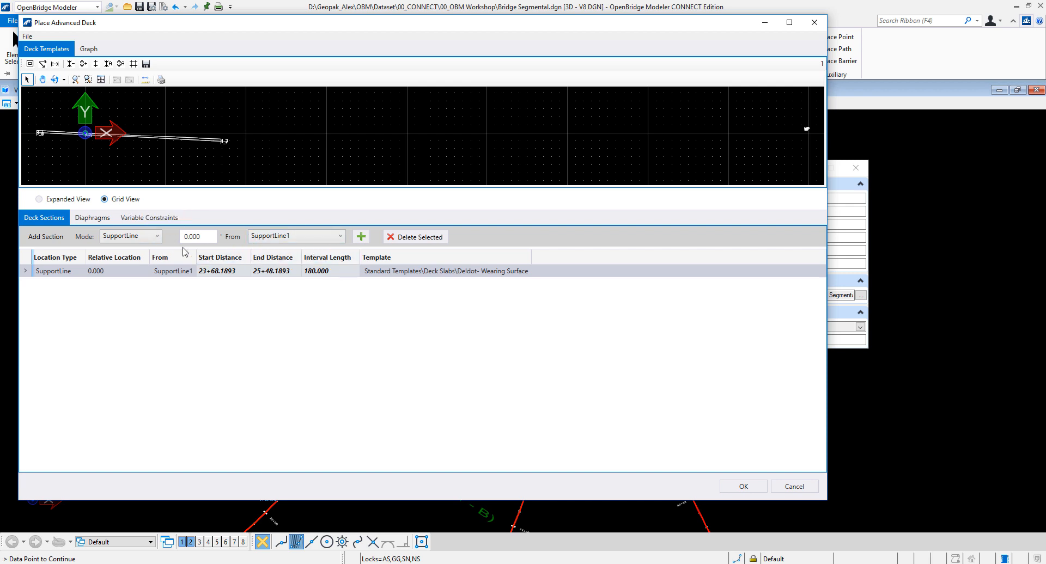
left_click(155, 236)
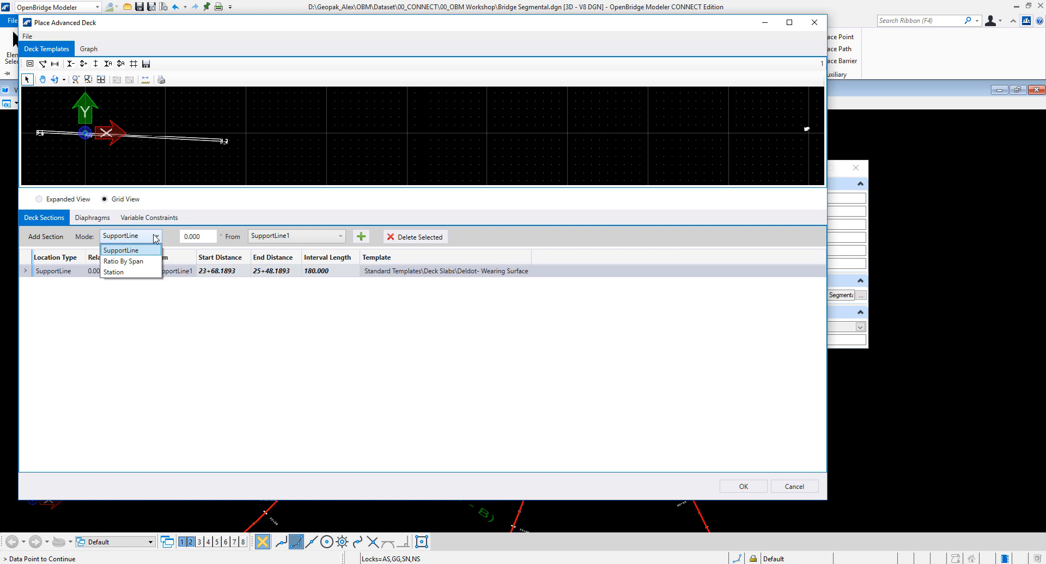
left_click(339, 235)
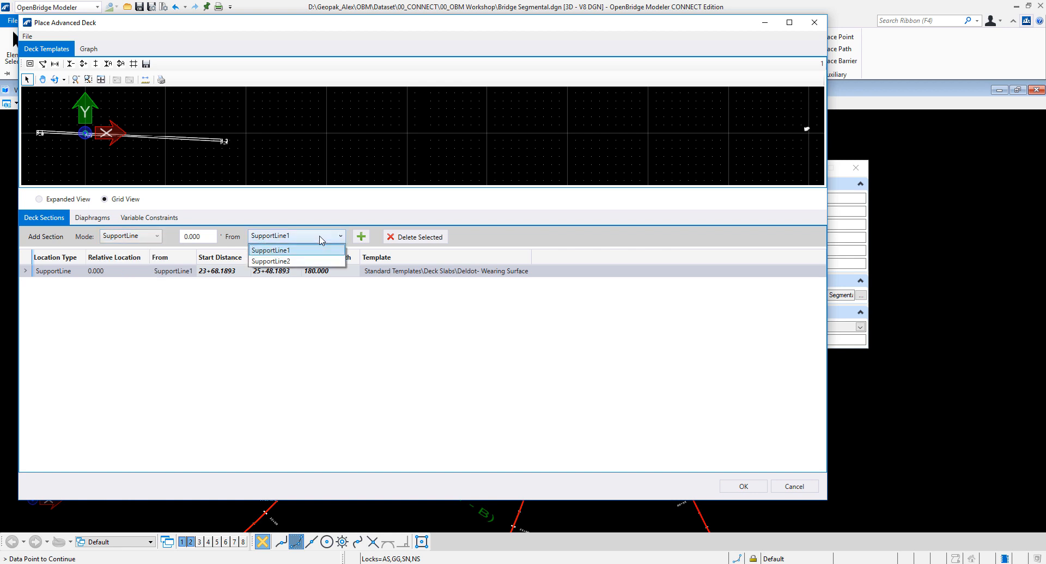
left_click(271, 250)
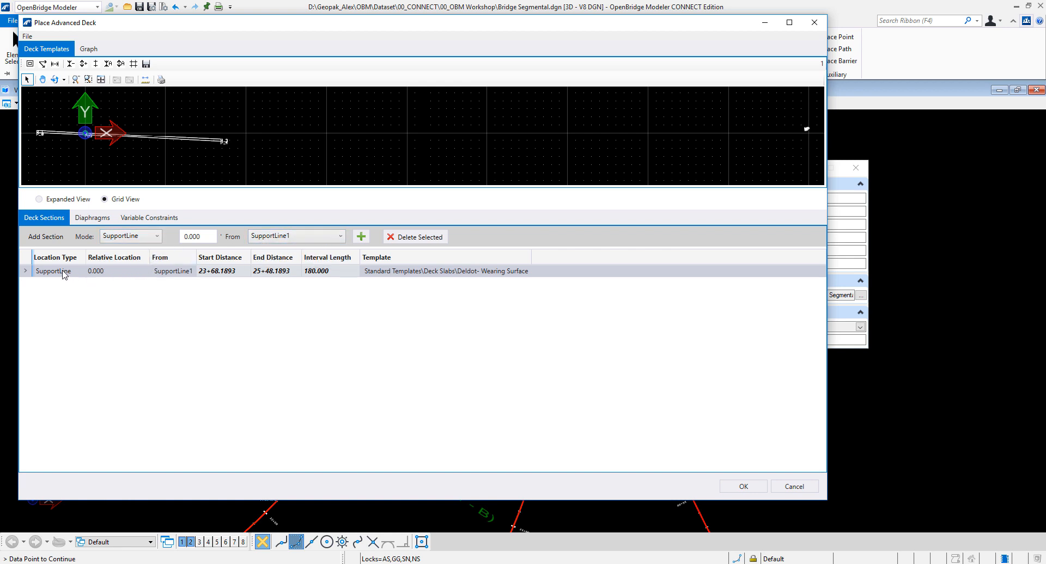
left_click(329, 270)
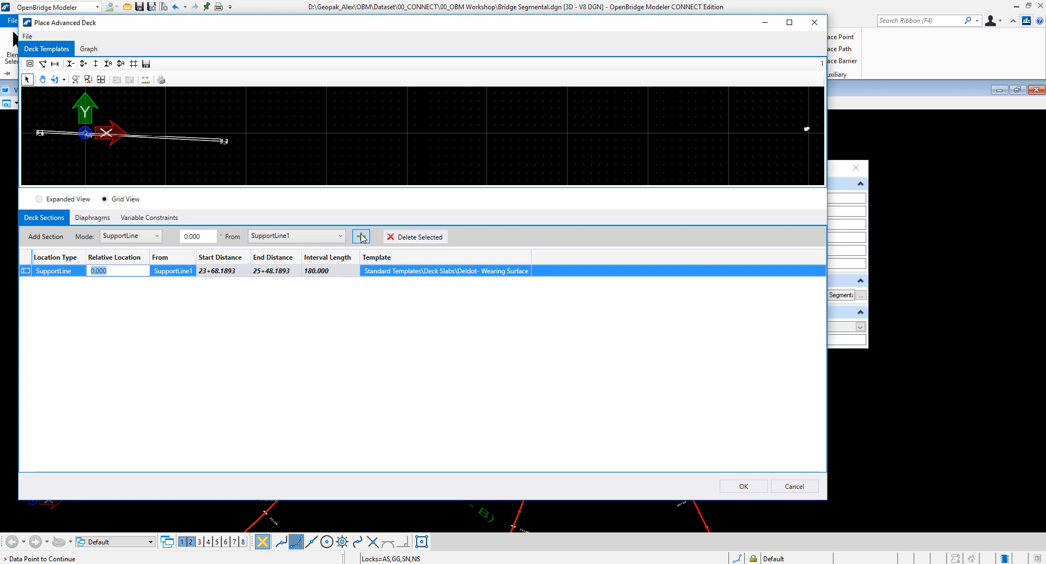
Step: Add a deck section at relative location 100.000 from SupportLine1
left_click(360, 237)
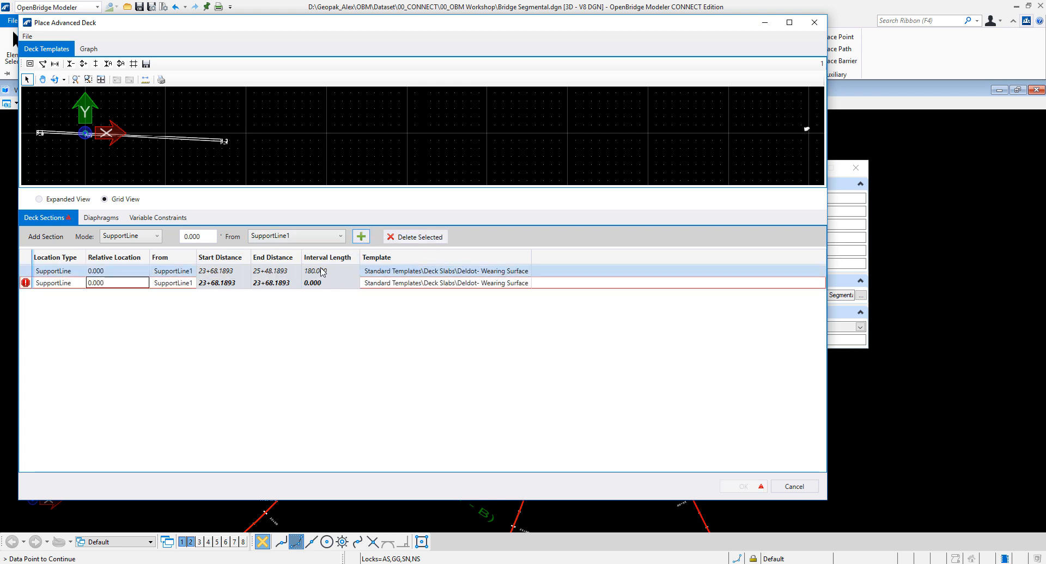
left_click(114, 283)
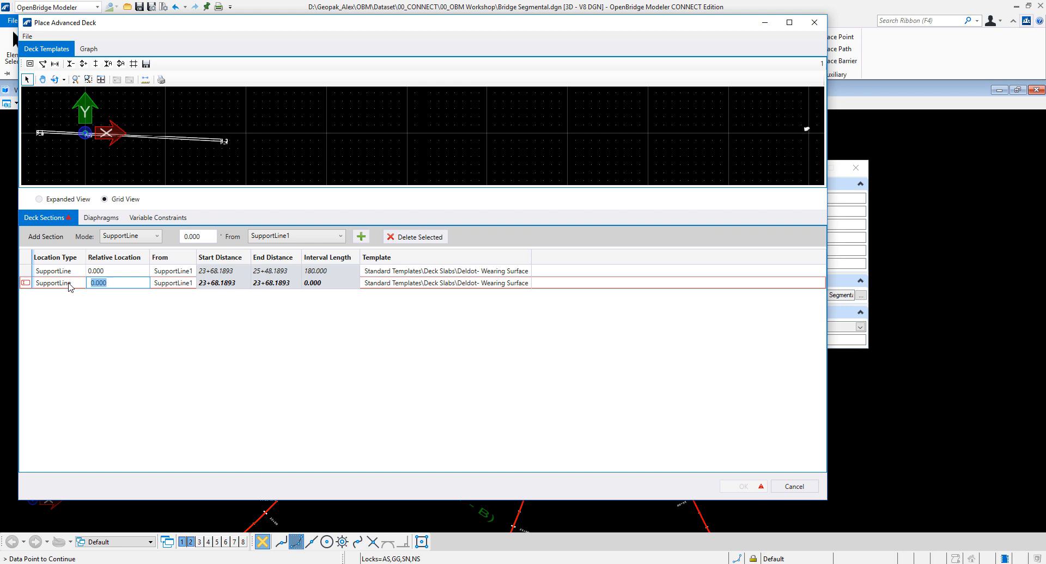
type("100.000")
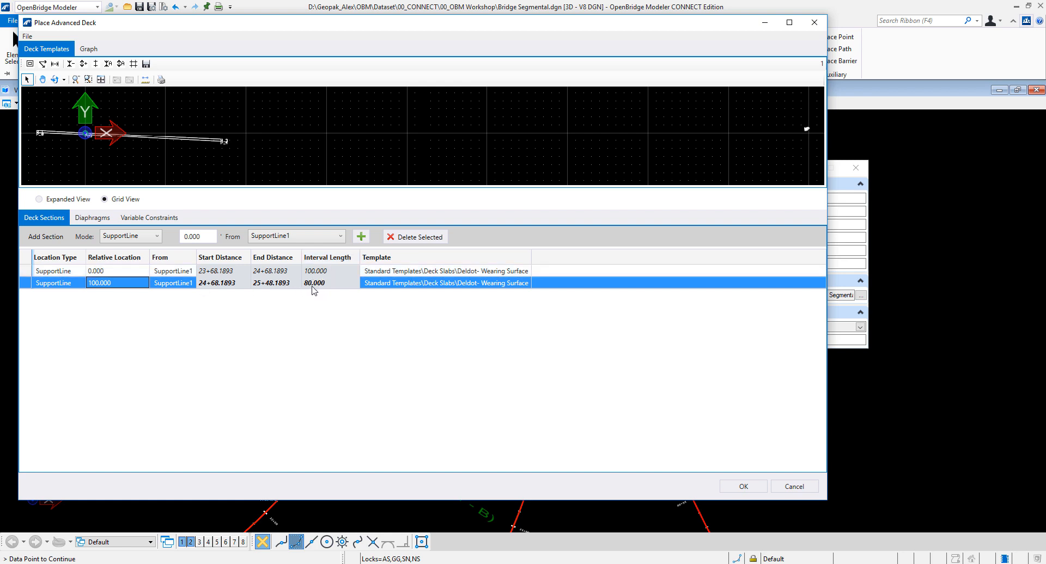
mouse_move(327, 282)
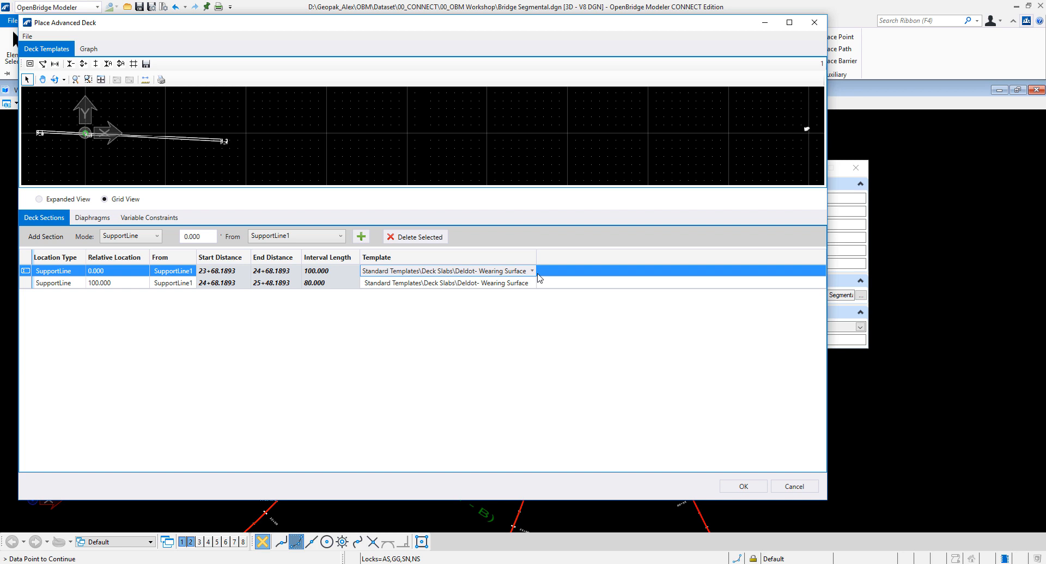
Step: Assign the MultiCellBox 2CEL_AD template to the first deck section
left_click(531, 271)
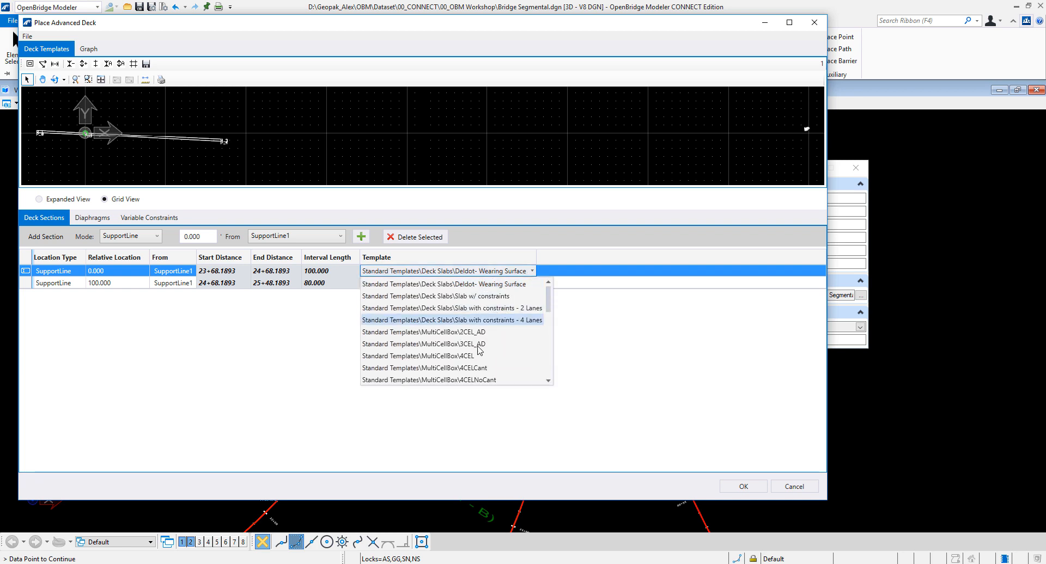
mouse_move(427, 333)
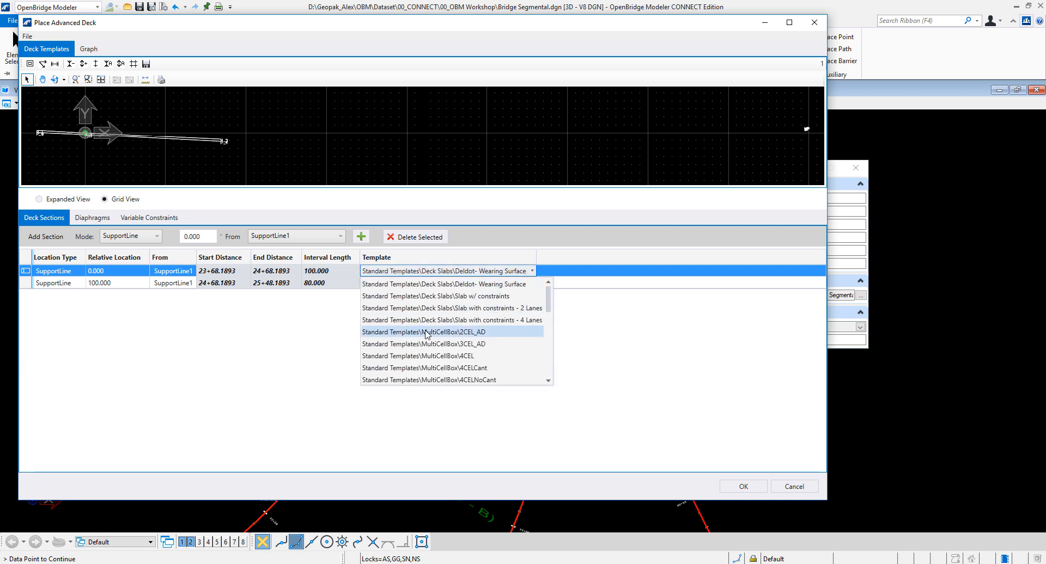
left_click(428, 332)
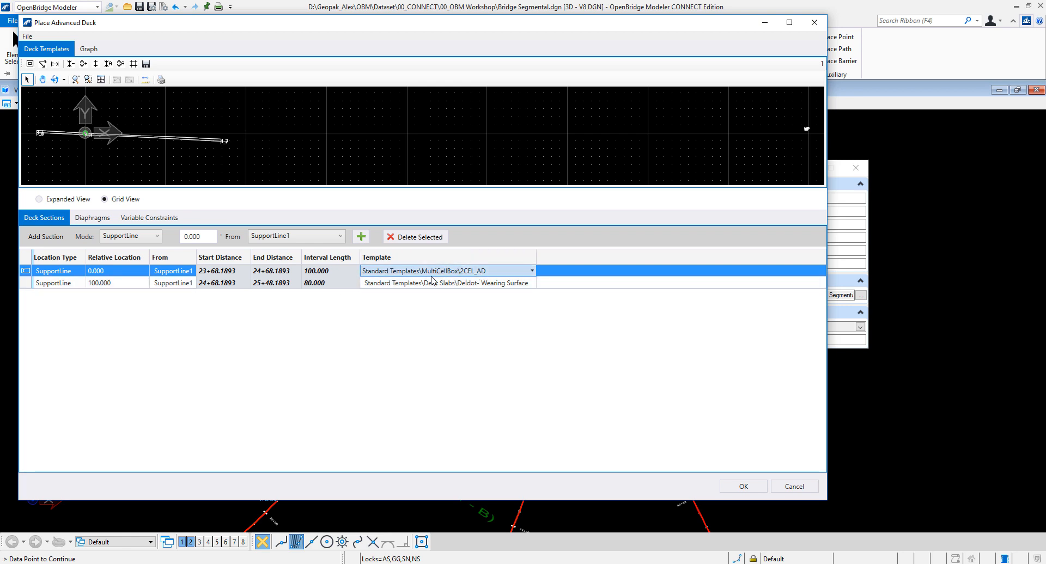
left_click(447, 283)
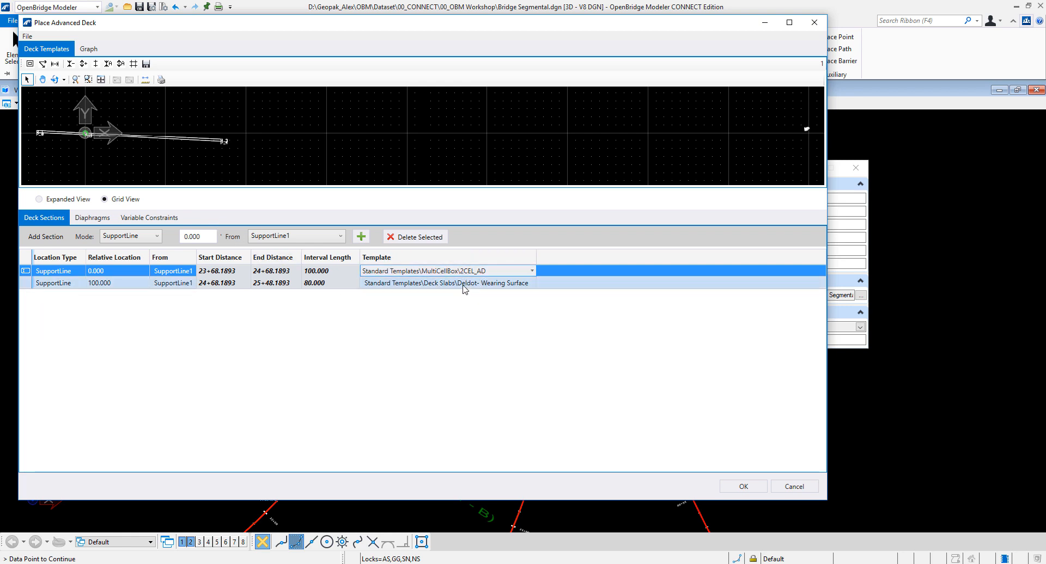
Step: Assign the MultiCellBox 3CEL_AD template to the second deck section
left_click(466, 282)
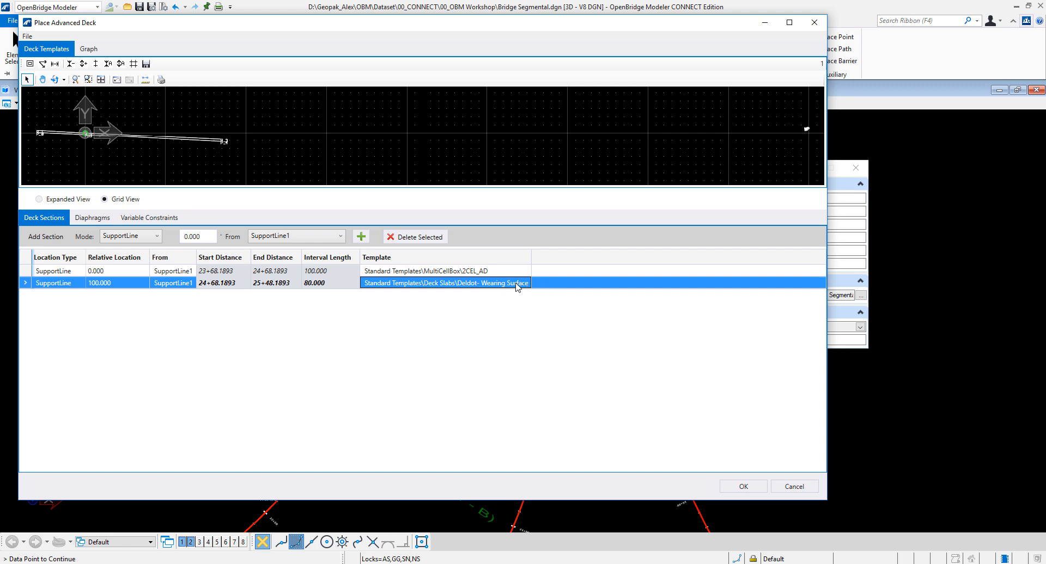
left_click(533, 283)
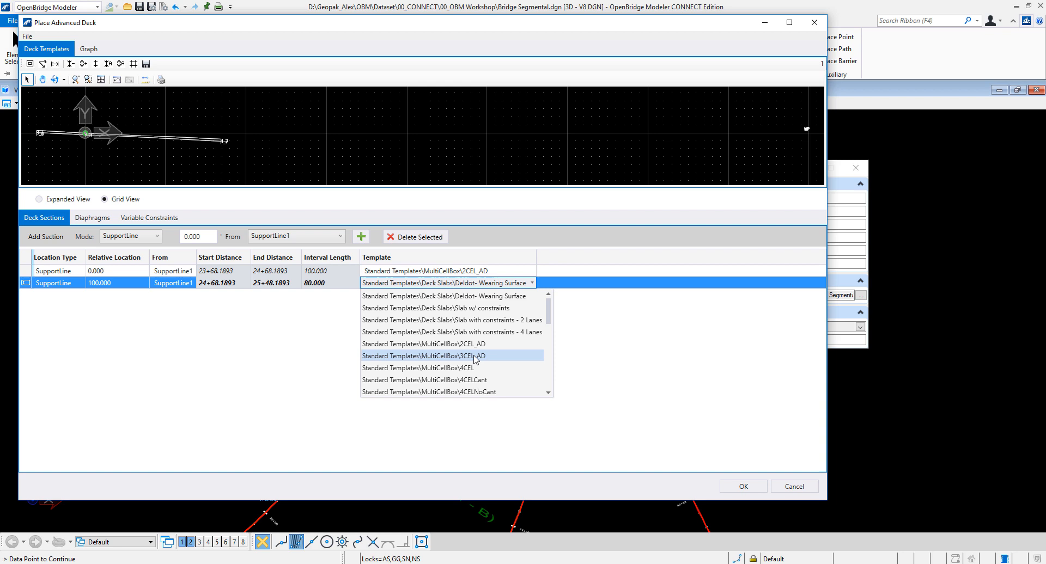
left_click(451, 355)
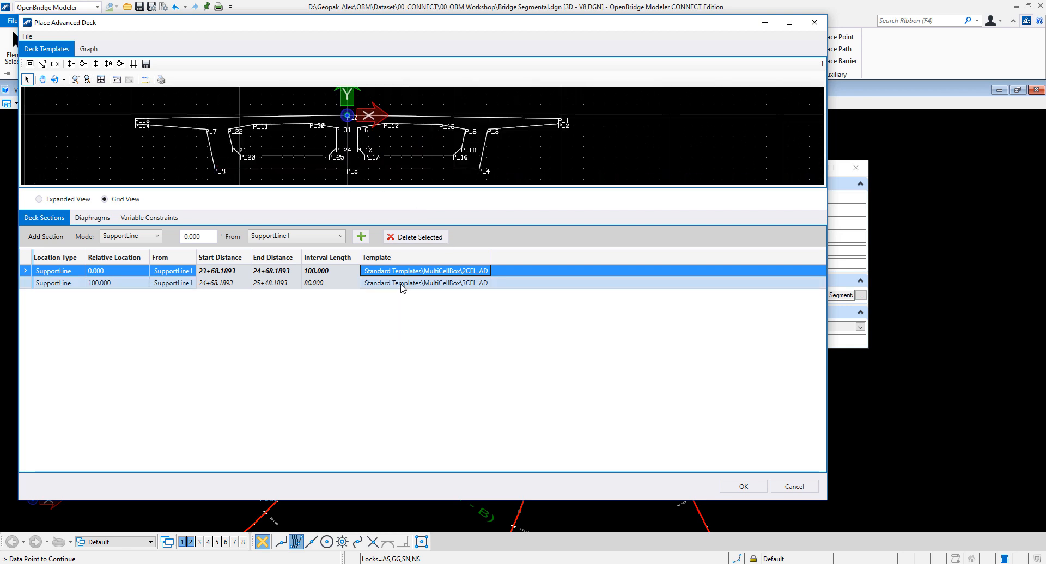
left_click(425, 283)
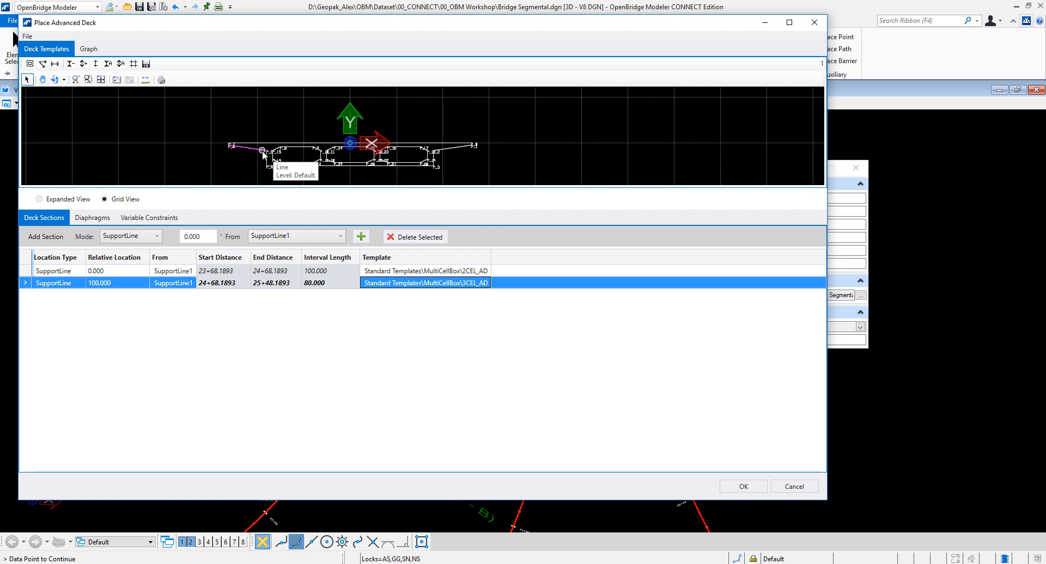
mouse_move(424, 347)
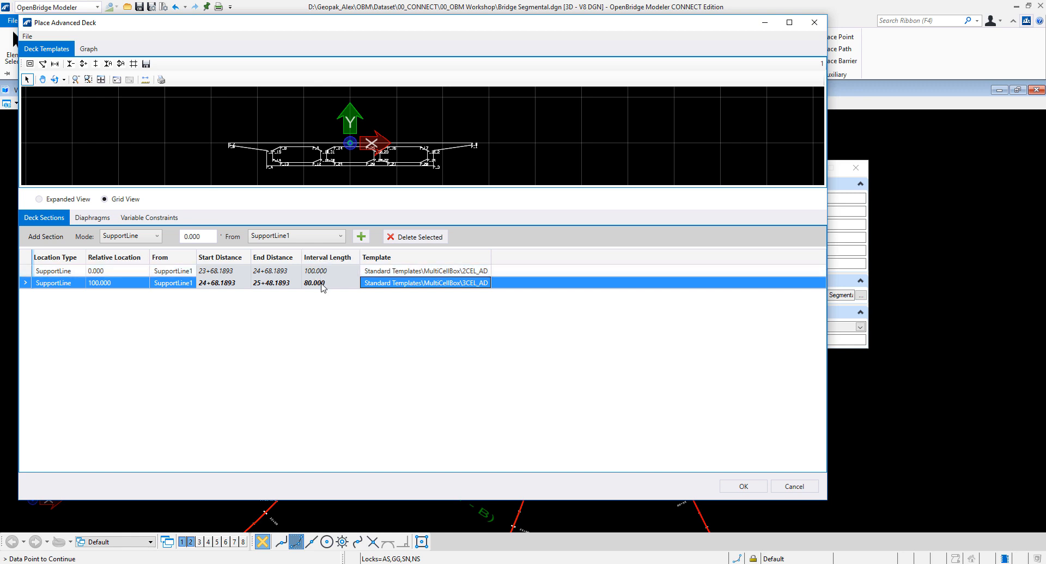
mouse_move(457, 291)
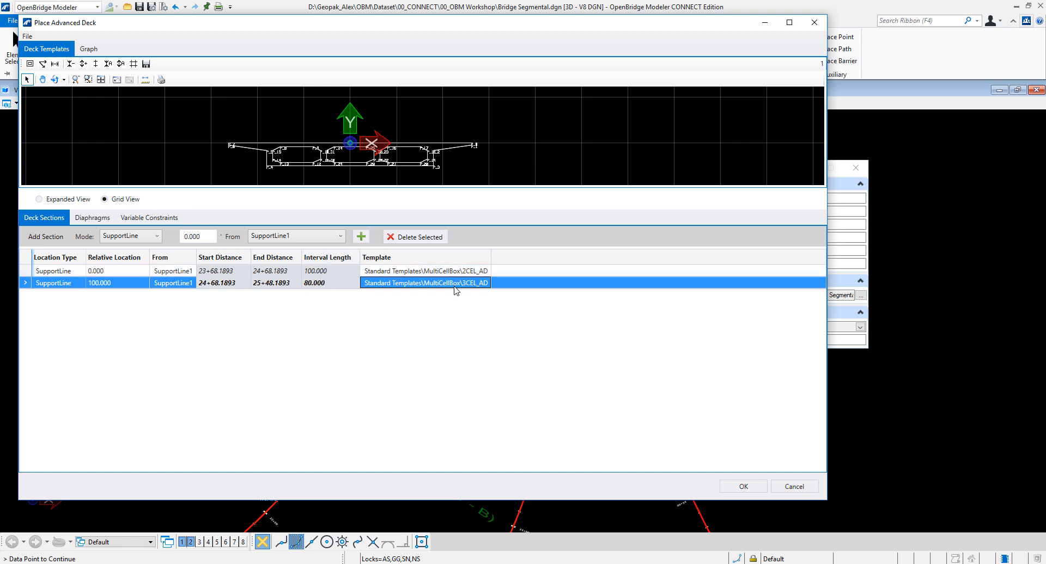
mouse_move(455, 294)
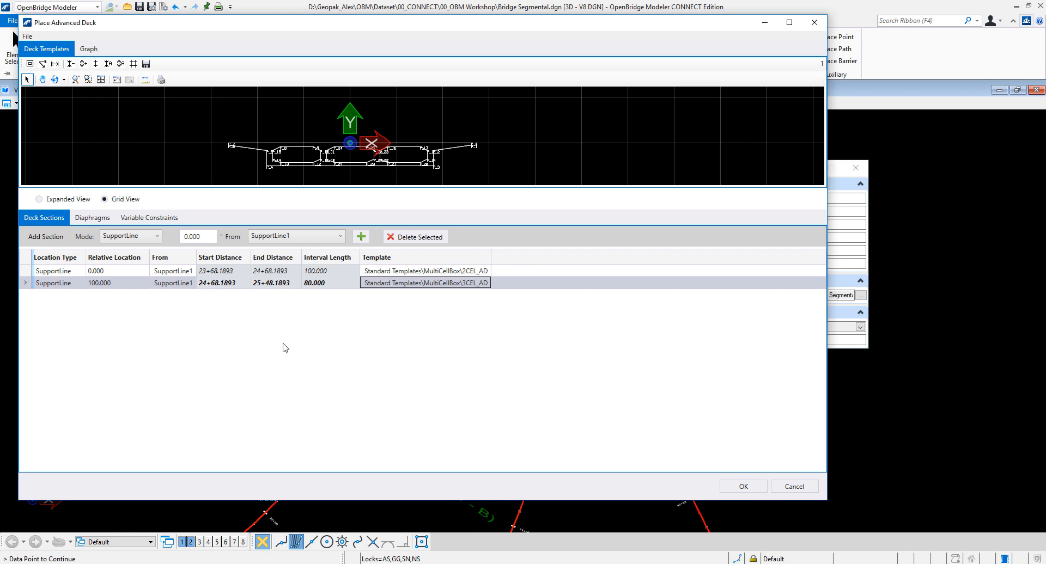
mouse_move(324, 344)
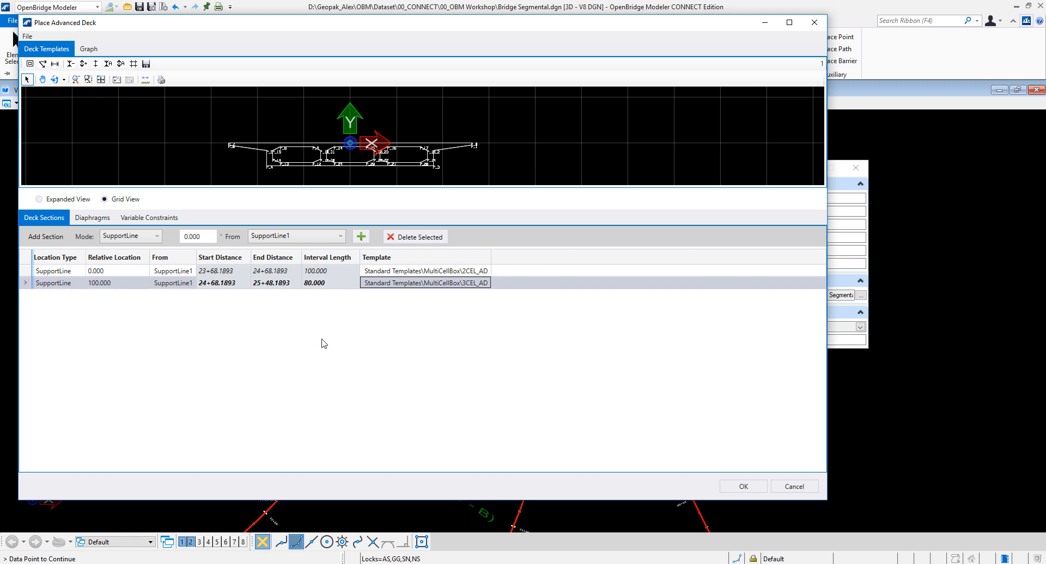
left_click(148, 217)
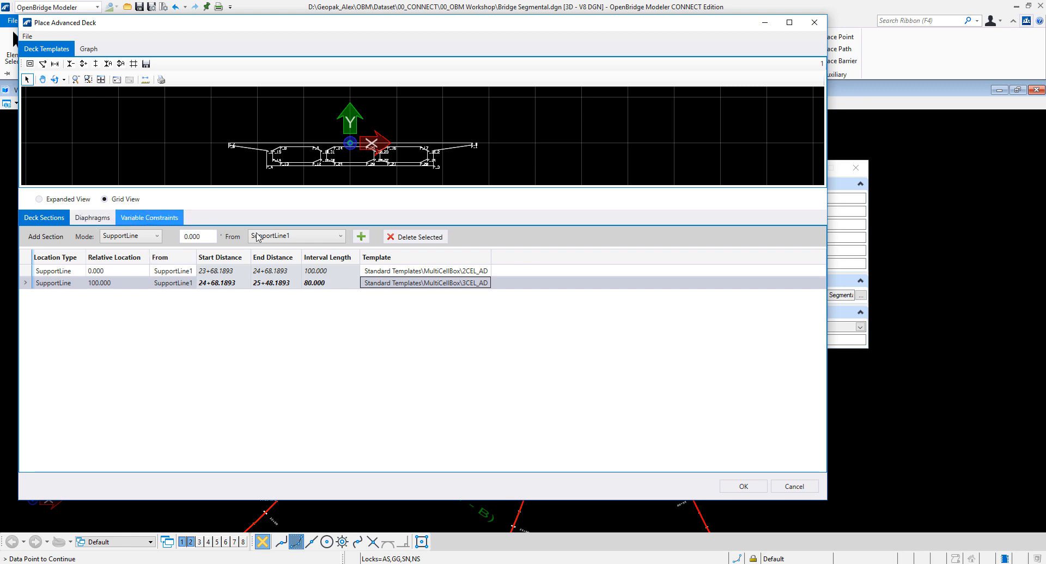
Step: Add a Head-mode diaphragm on the 2CEL_AD section with end location 10.0
left_click(424, 282)
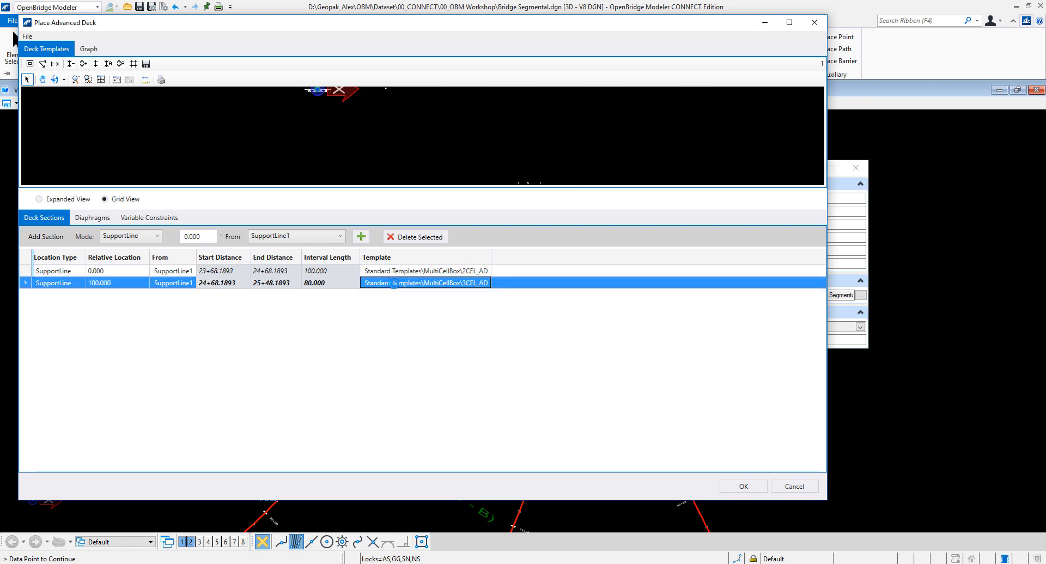
left_click(92, 218)
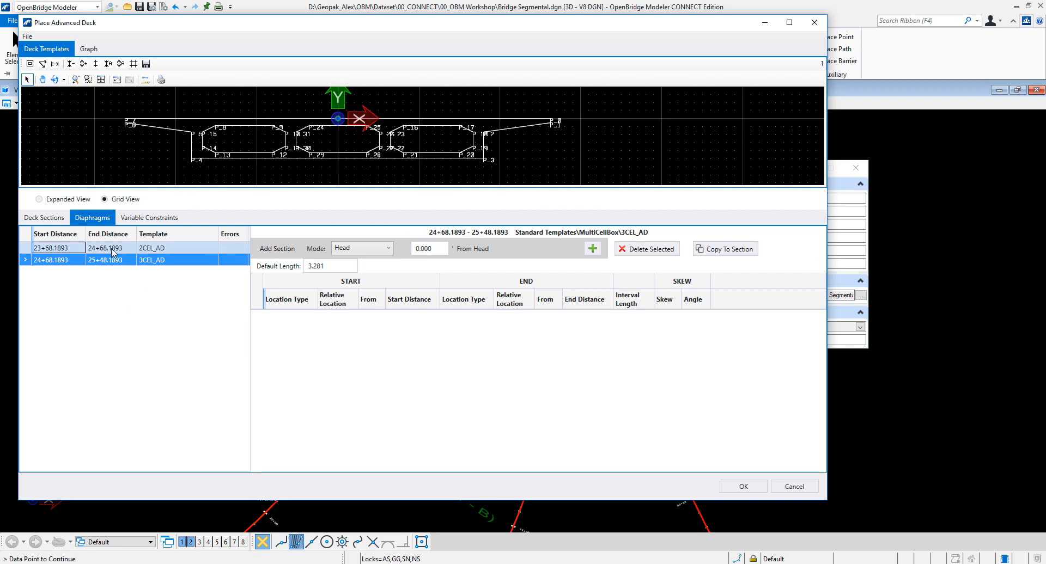
left_click(53, 247)
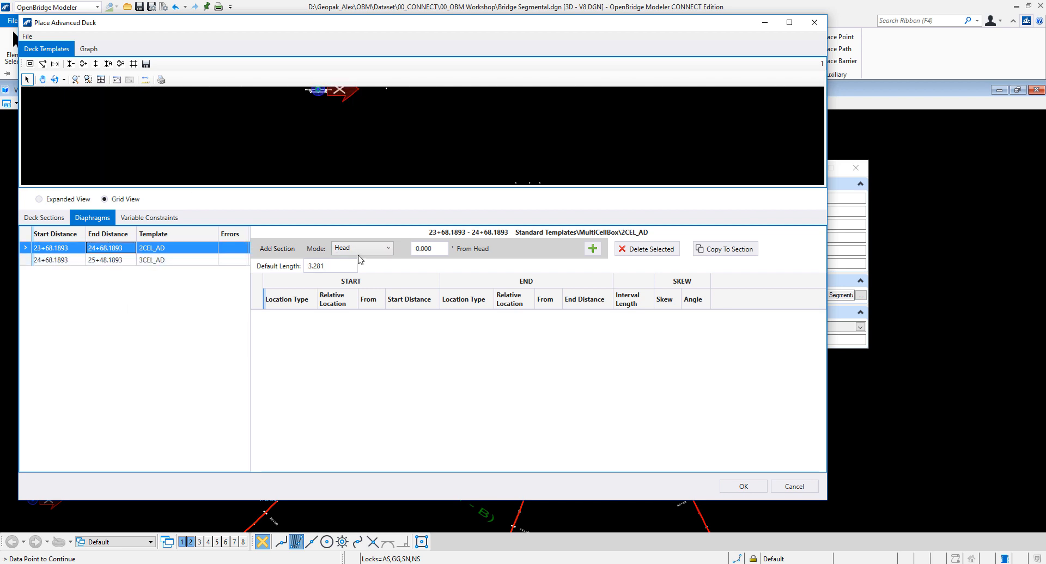
left_click(429, 248)
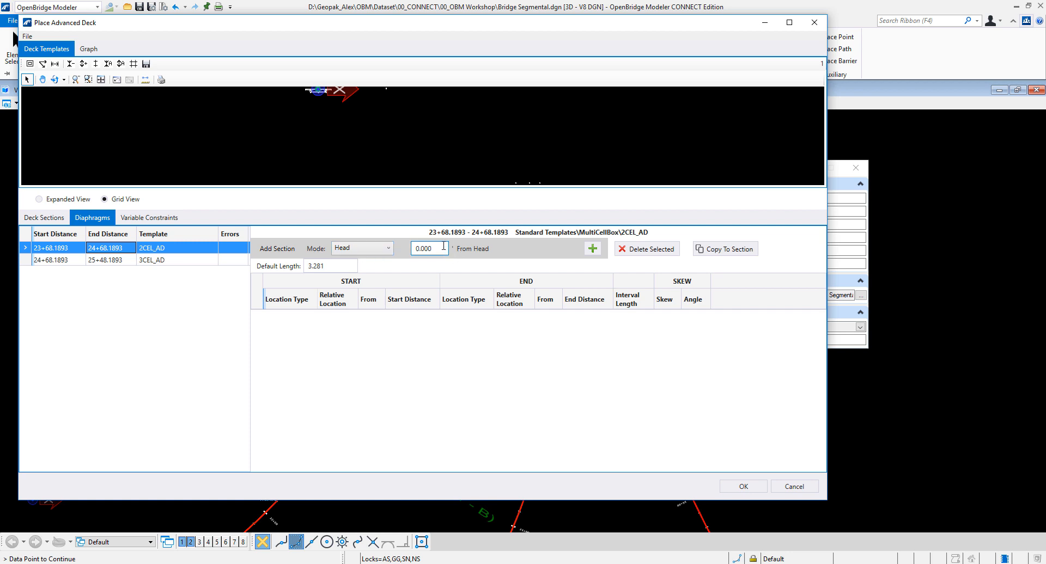
left_click(591, 249)
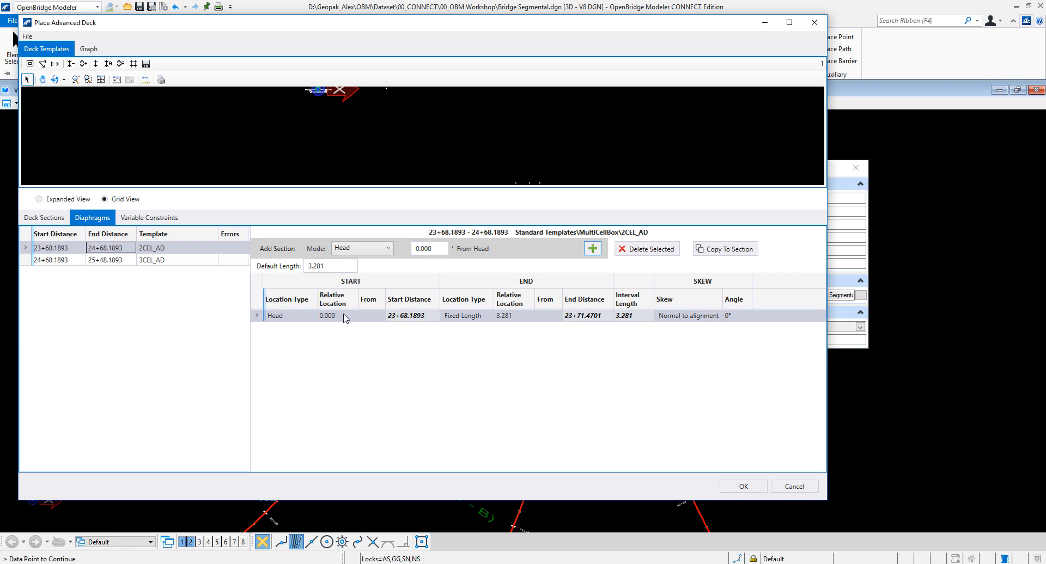
mouse_move(414, 317)
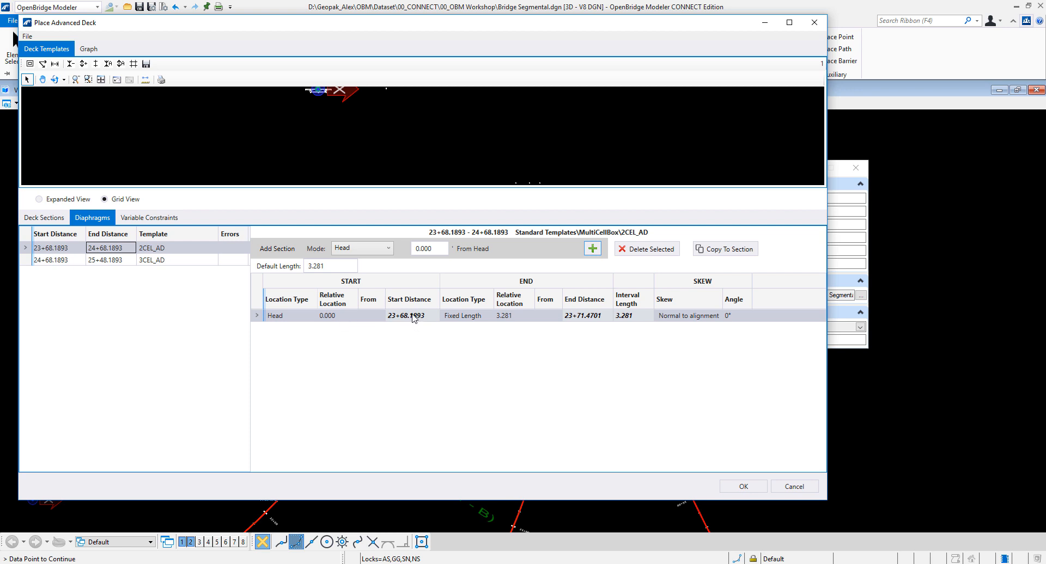
mouse_move(516, 322)
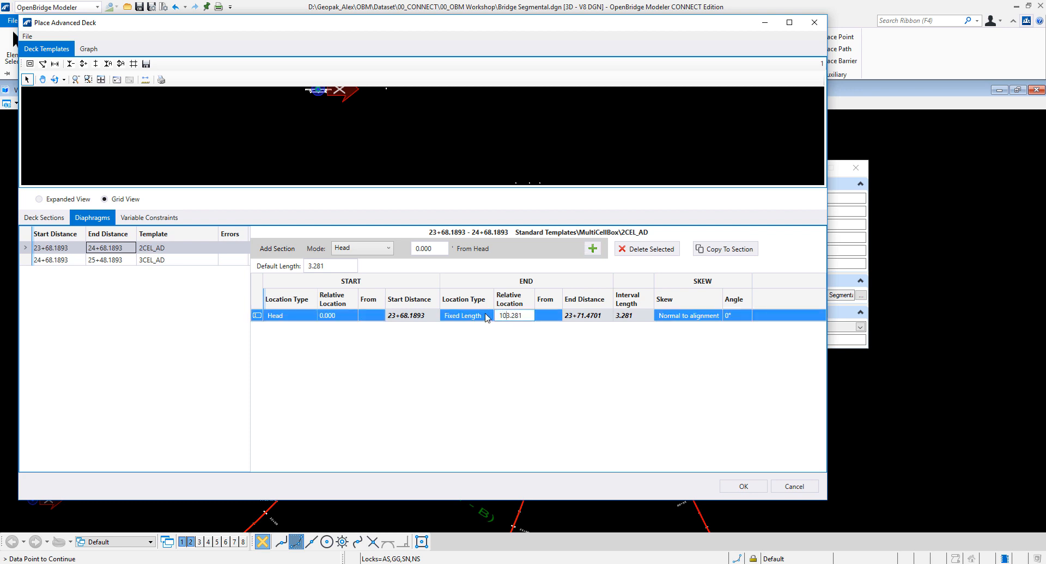
type("10.000")
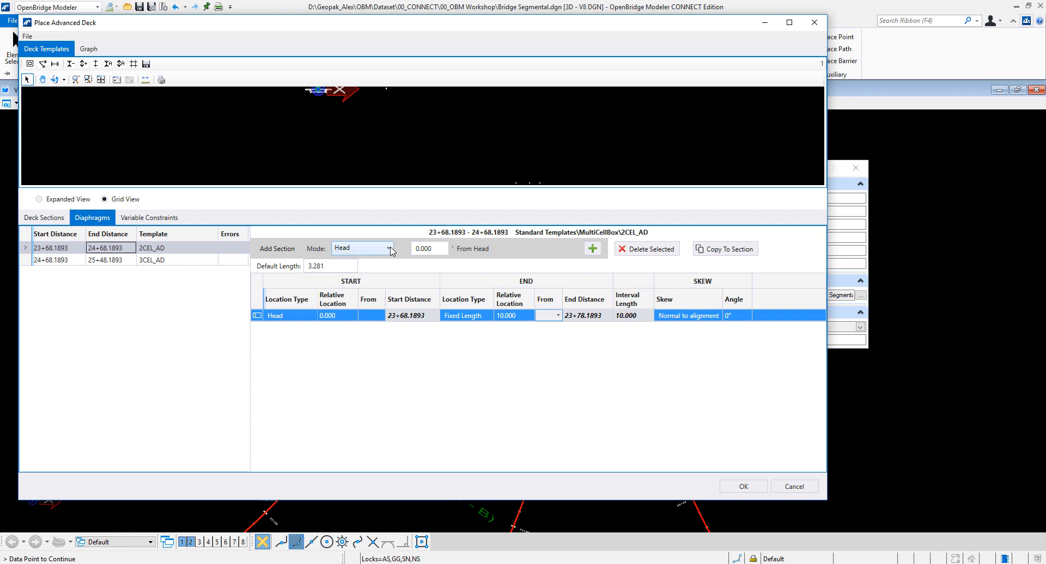
Step: Add a 10.0-long diaphragm in SupportLine mode from SupportLine1
left_click(389, 249)
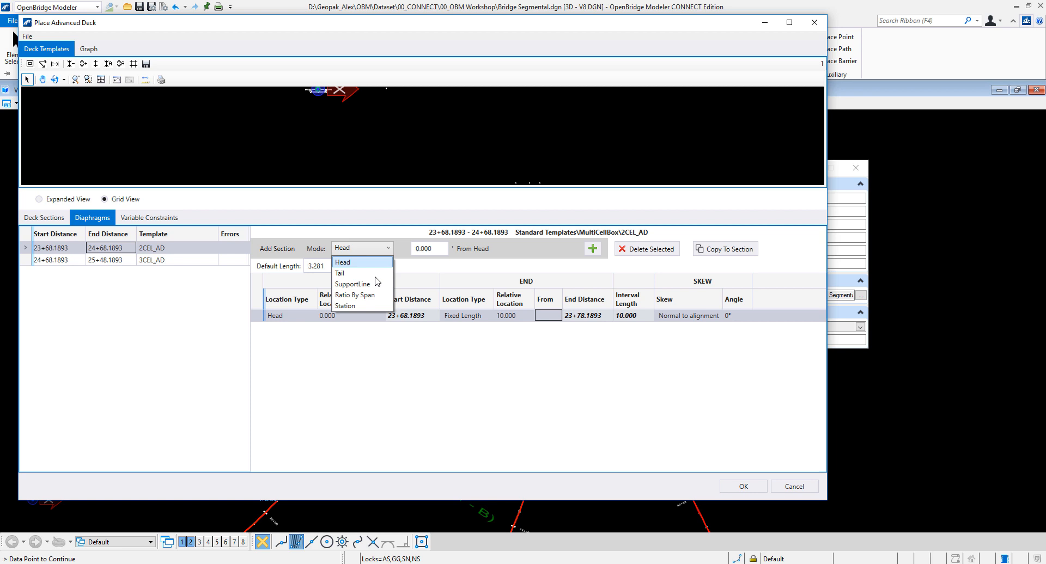
mouse_move(352, 284)
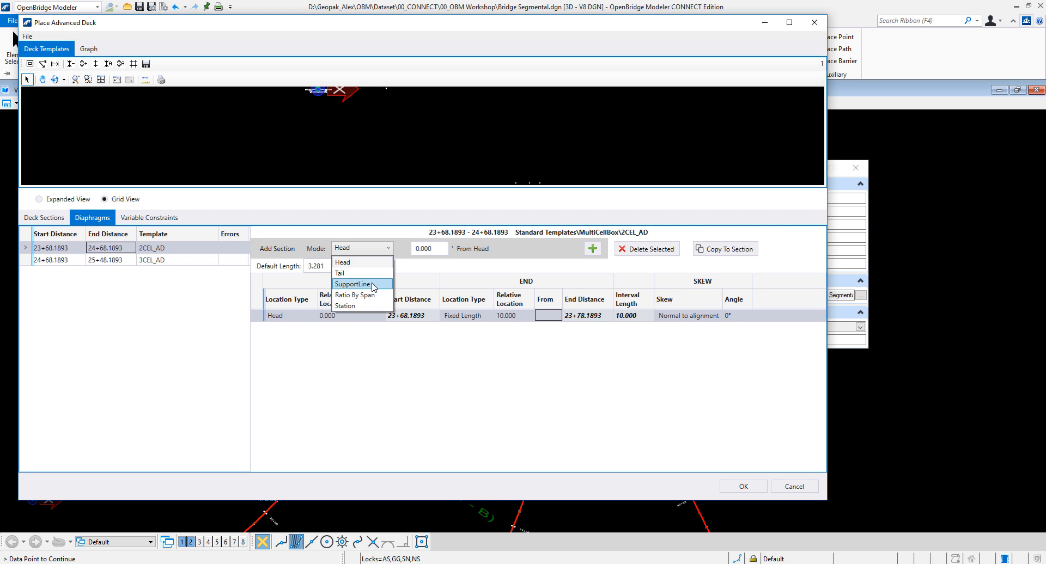
left_click(354, 284)
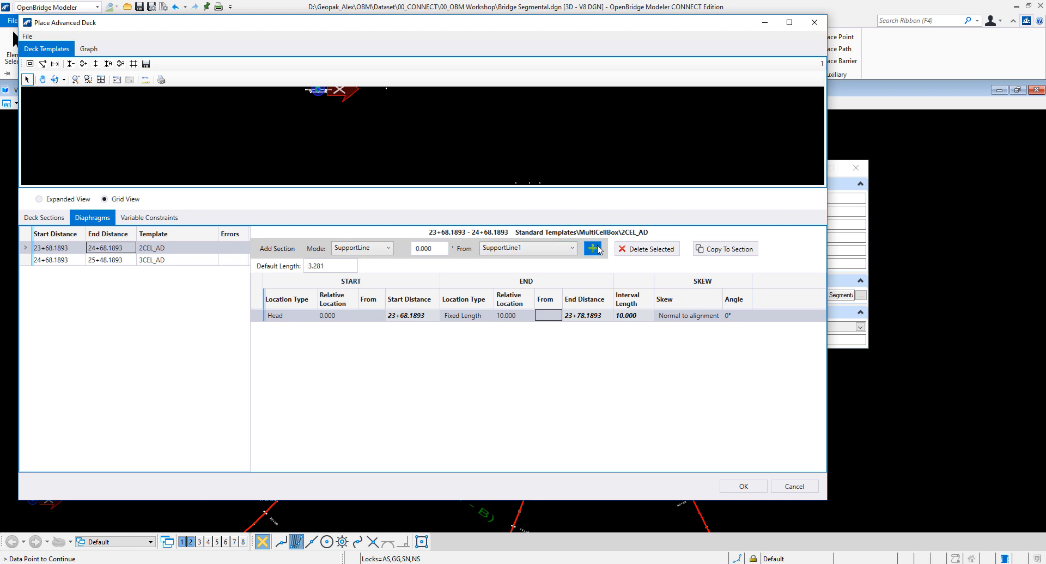
left_click(593, 249)
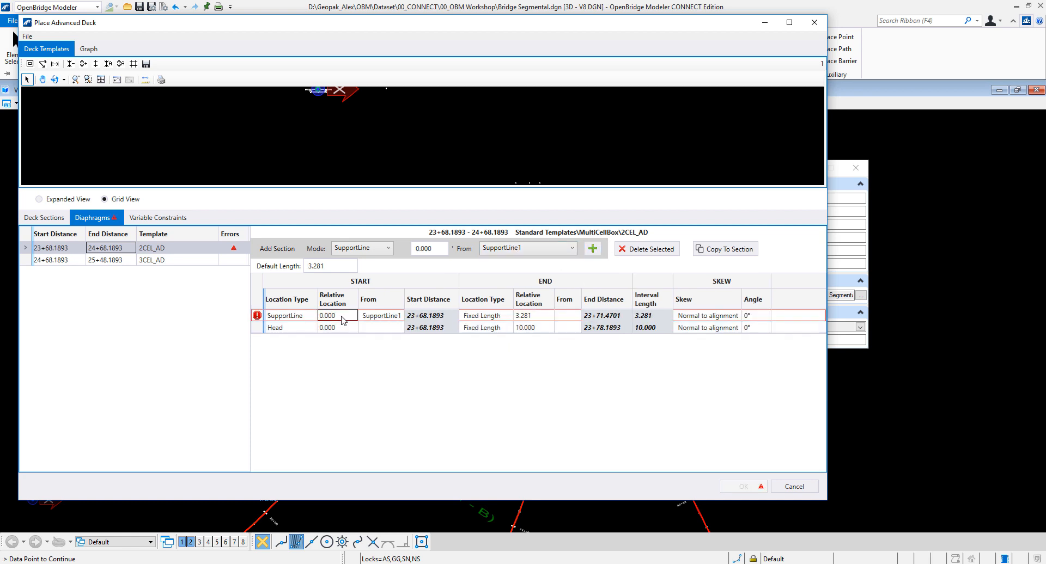
left_click(526, 316)
type("10.000")
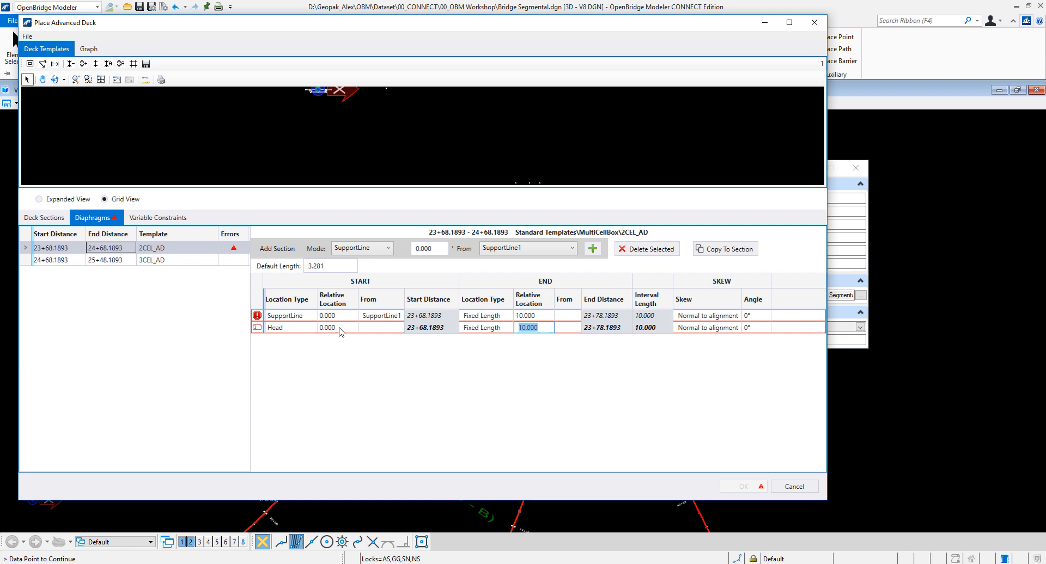
Step: Delete the head-placed diaphragm
left_click(327, 327)
type("10.000")
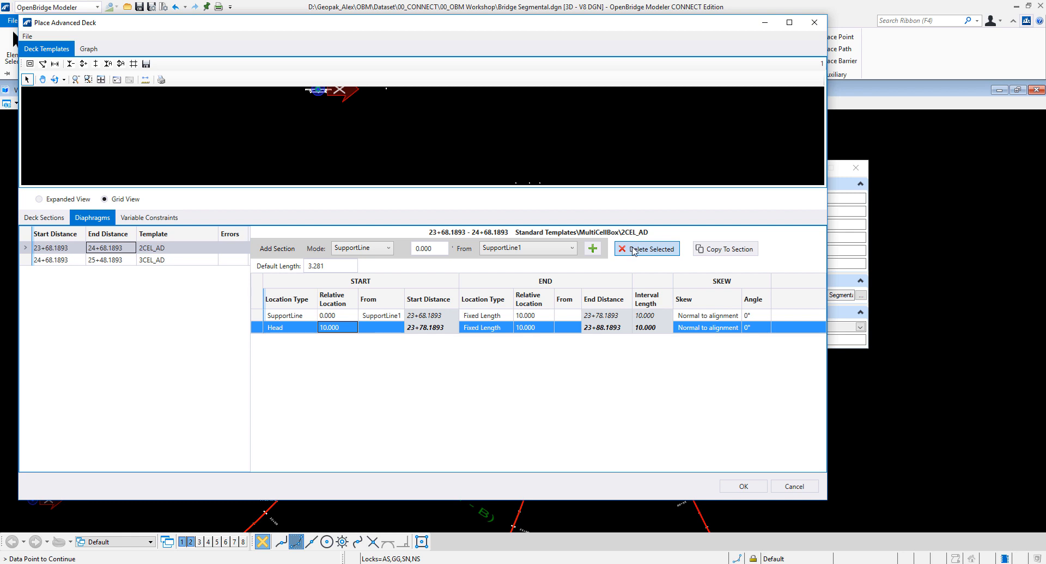
left_click(647, 249)
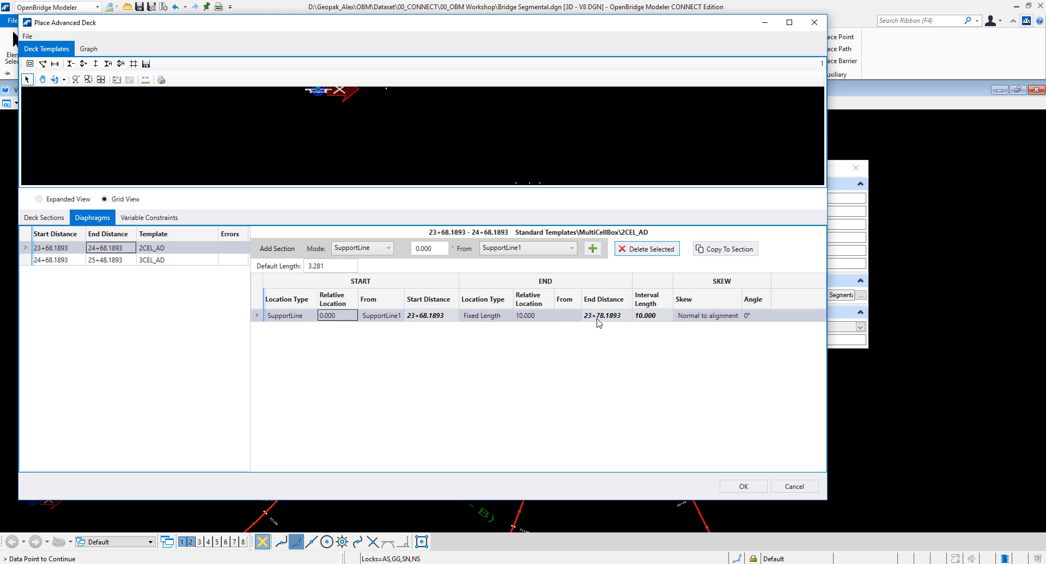
mouse_move(505, 259)
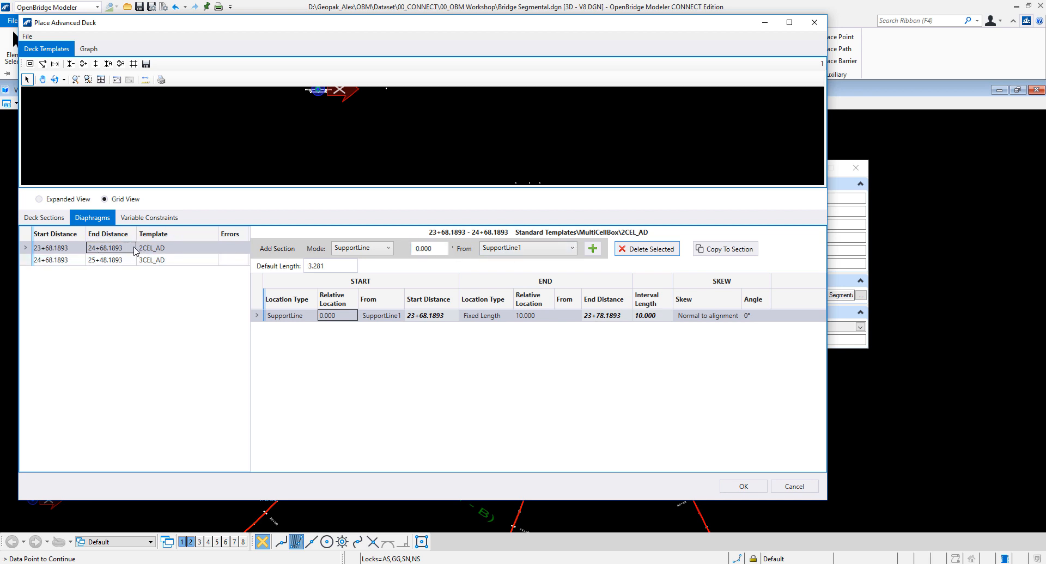
left_click(742, 485)
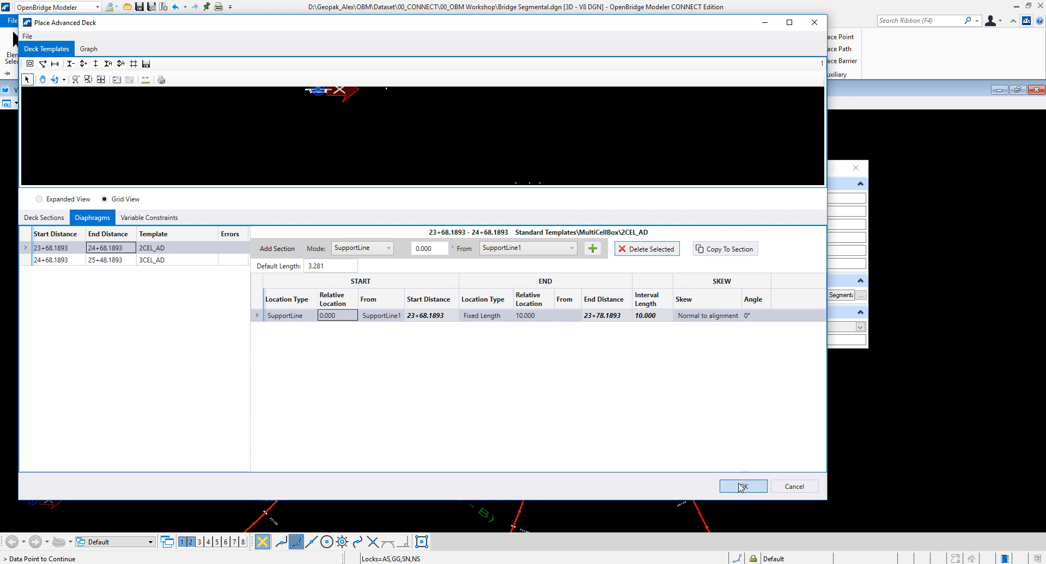
Step: Place the box-girder deck, then zoom, orbit and pan to inspect cells and diaphragm
left_click(742, 486)
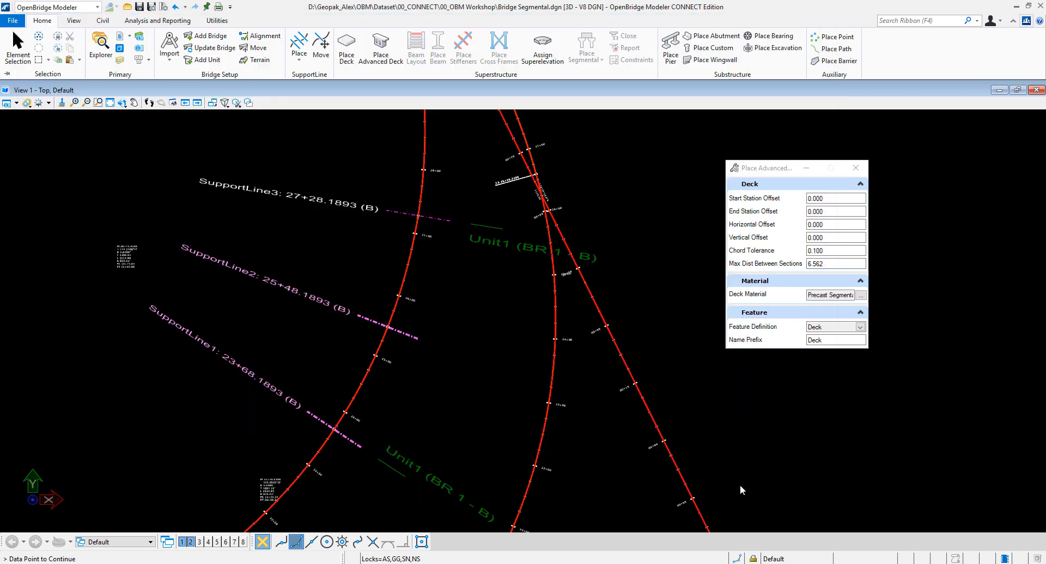
left_click(421, 332)
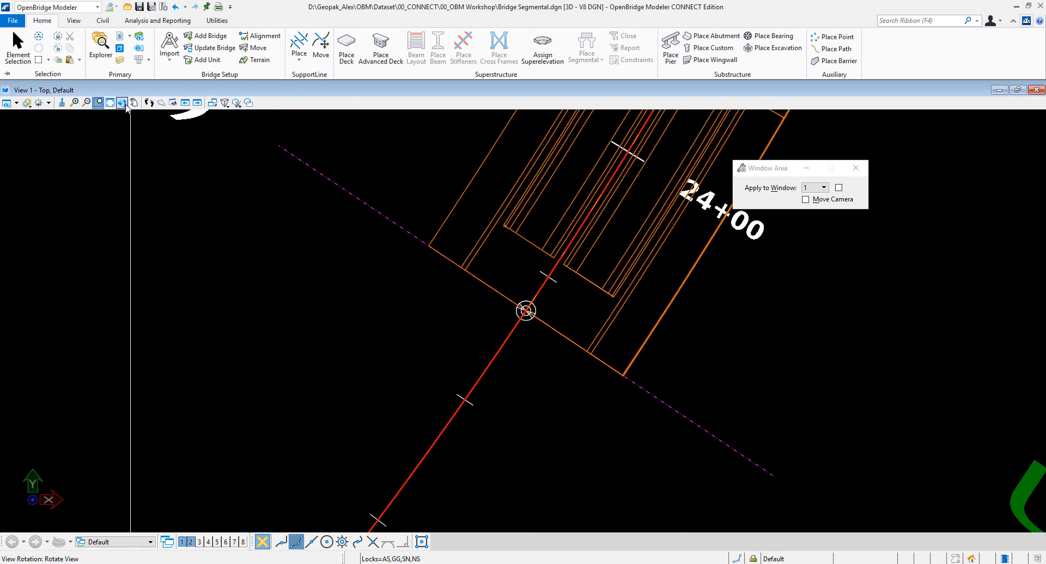
left_click(121, 102)
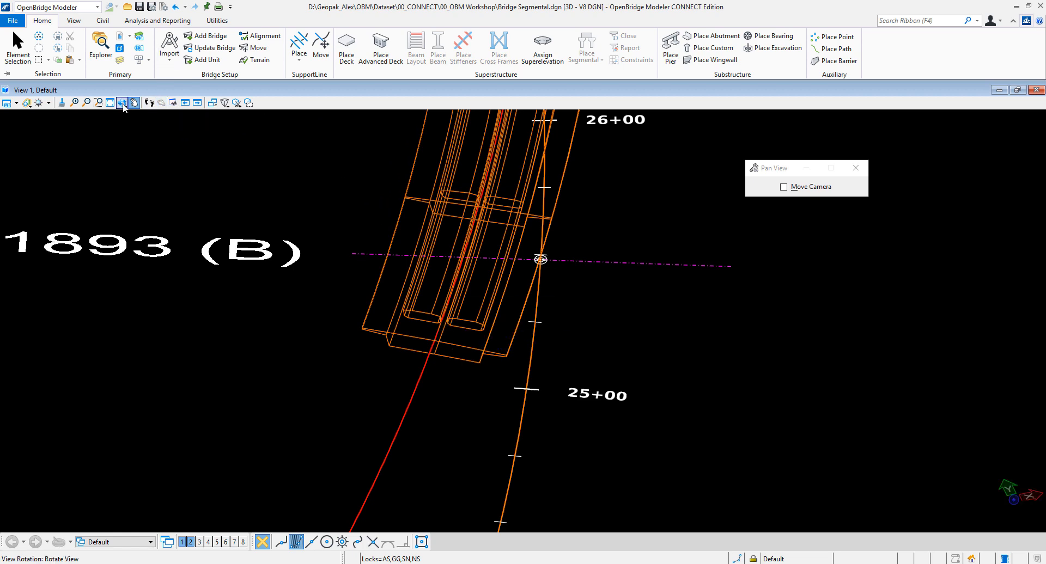
left_click(122, 103)
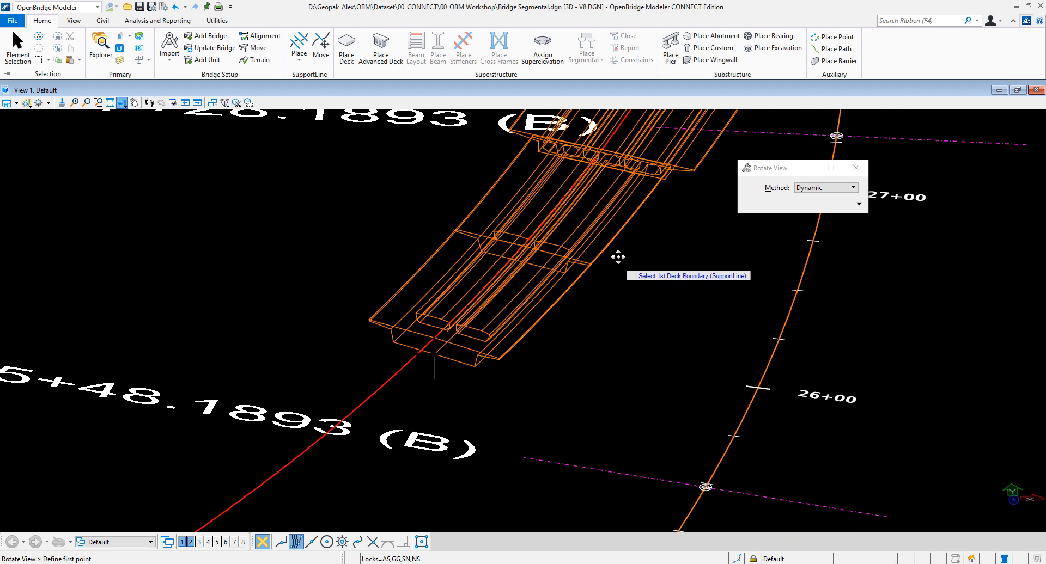
mouse_move(122, 103)
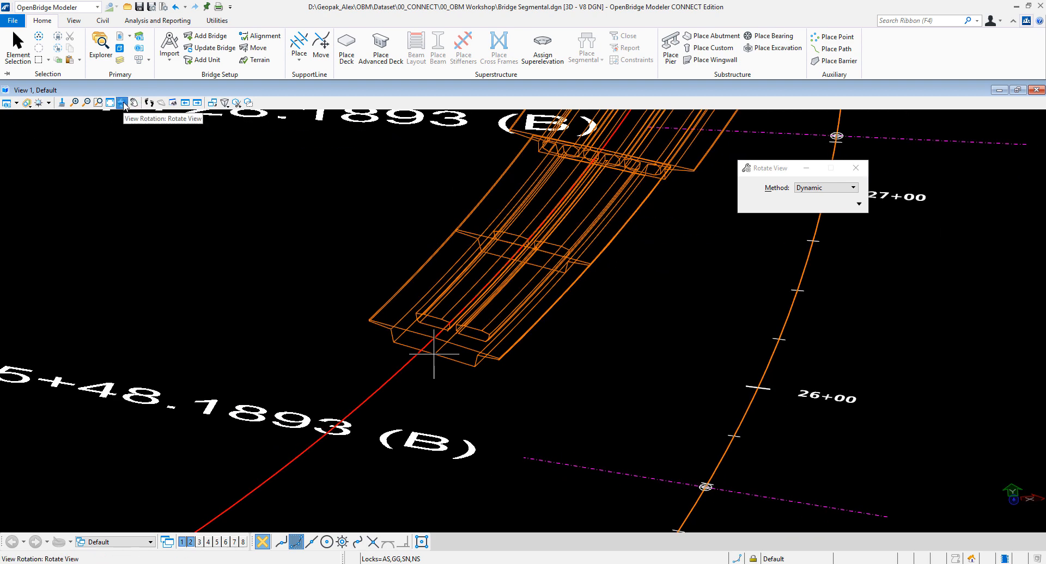
left_click(134, 103)
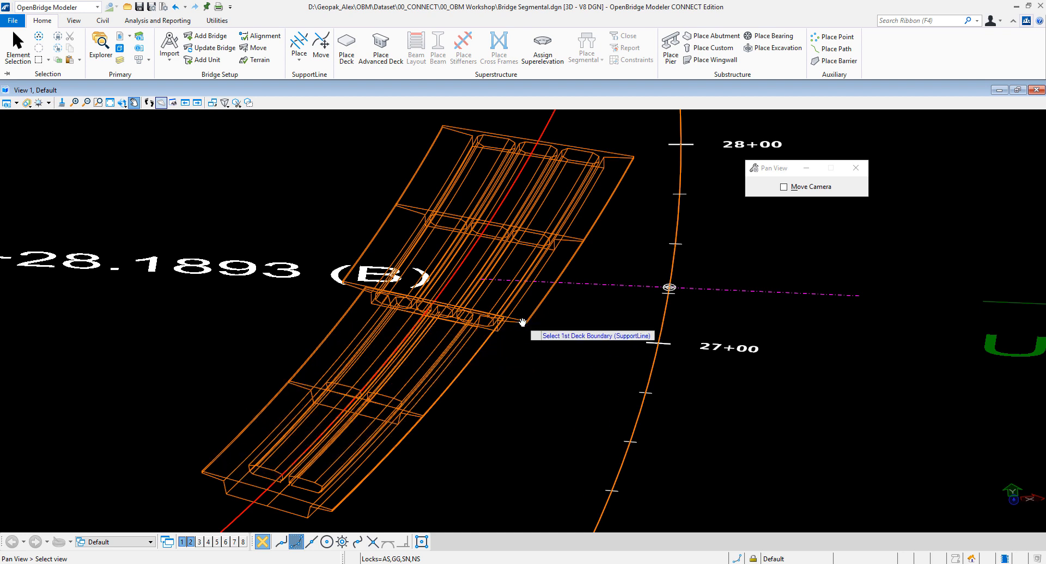
left_click(123, 103)
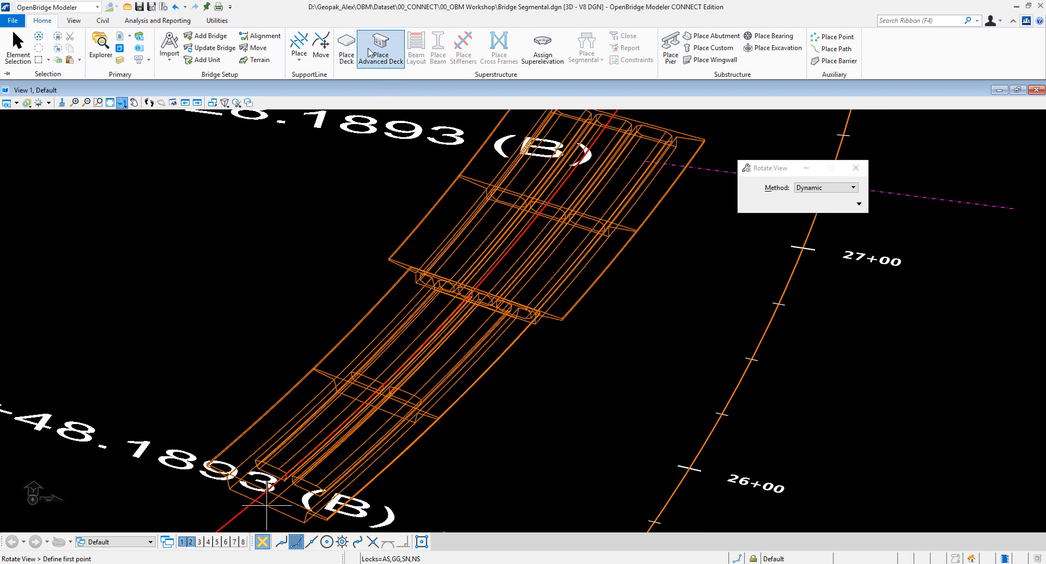
mouse_move(381, 48)
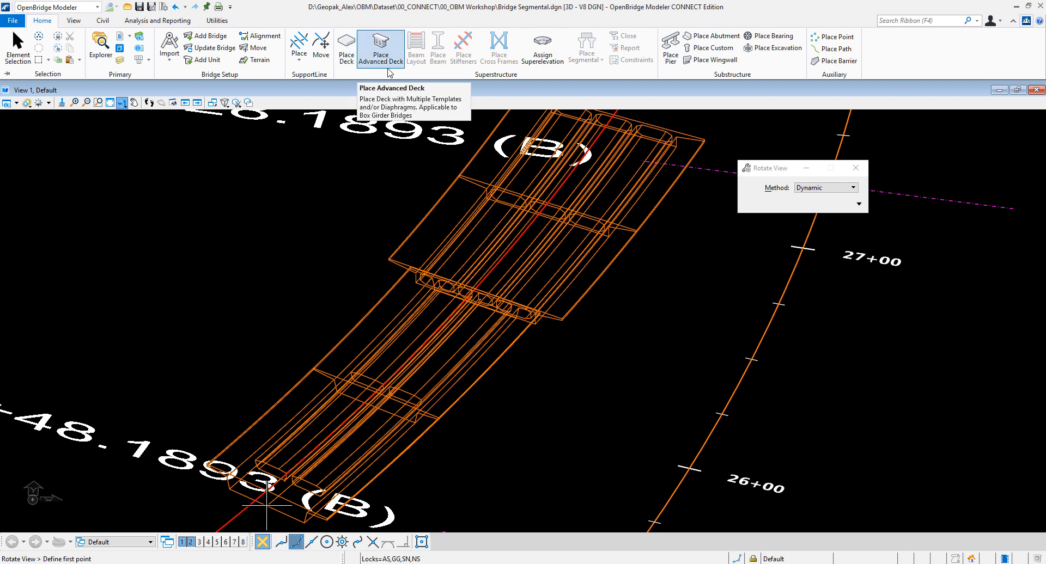